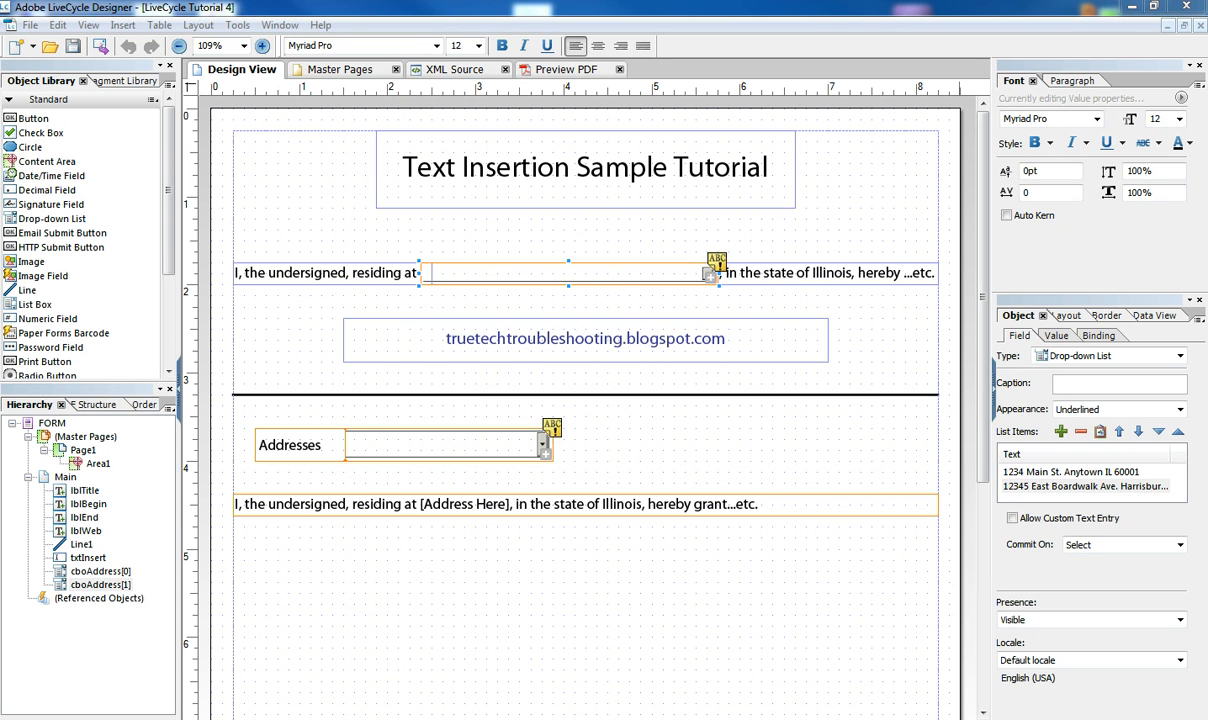
mouse_move(1124, 460)
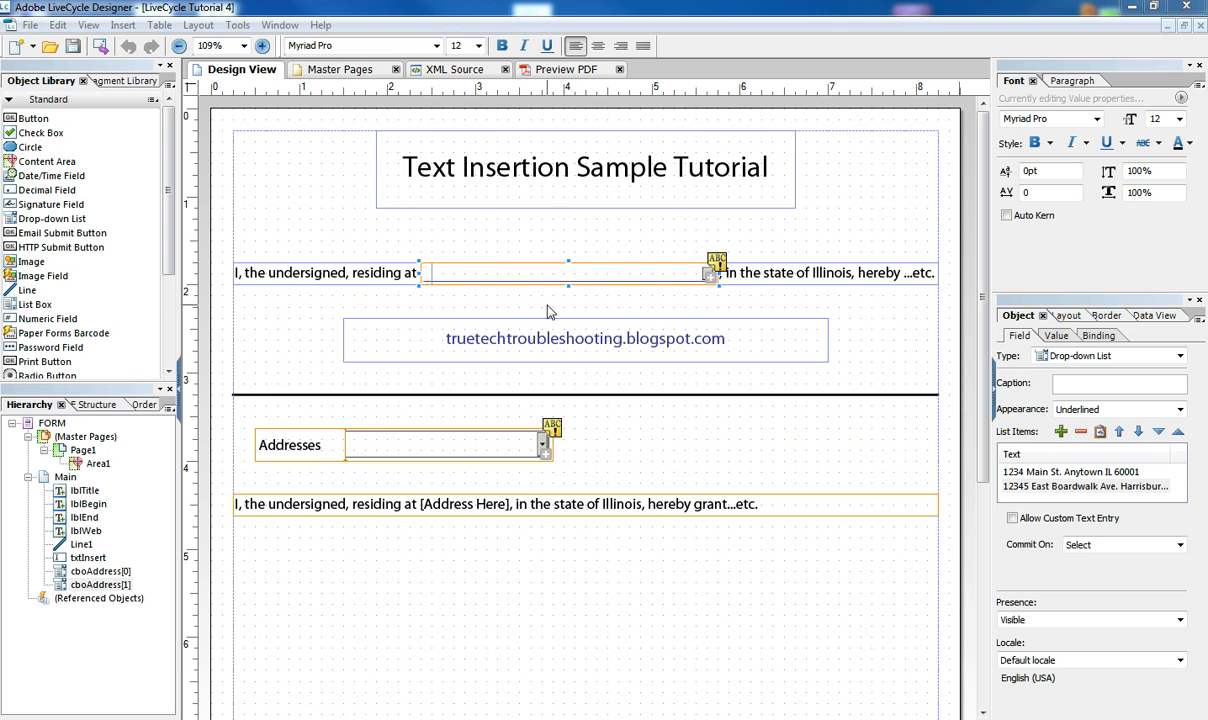
mouse_move(572, 318)
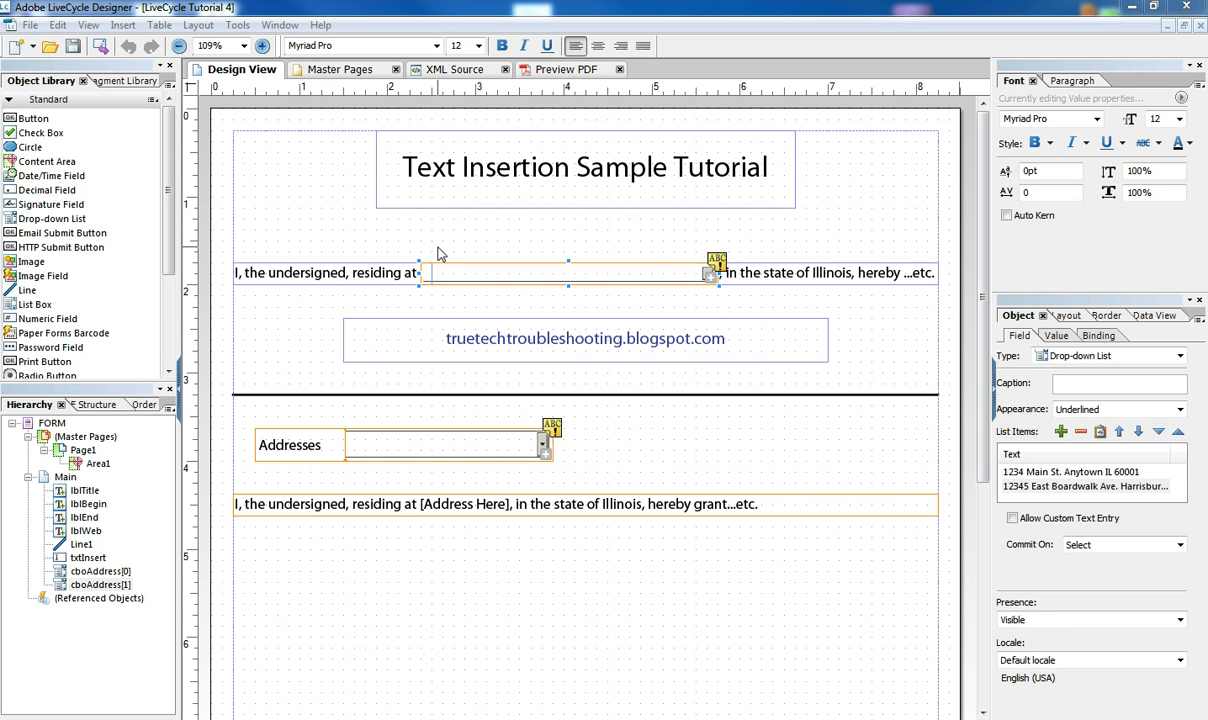
mouse_move(514, 150)
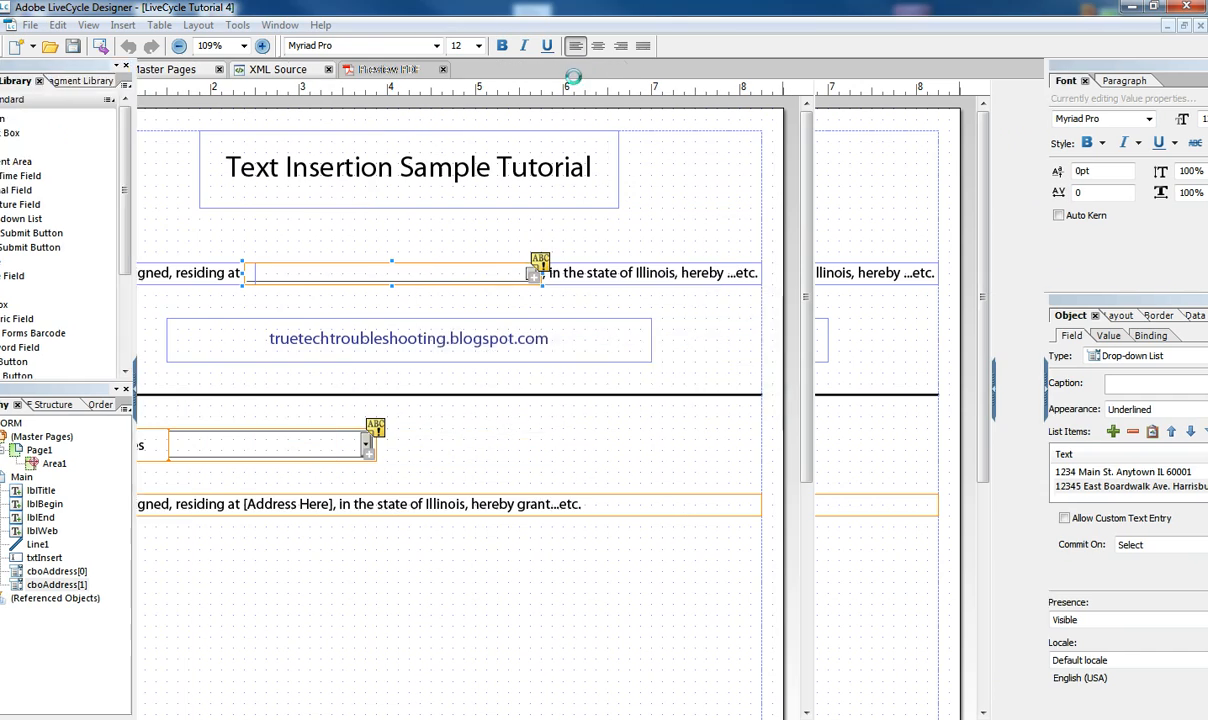
Preview as PDF and choose 1234 Main St. Anytown IL 60001 in the sentence's address drop-down
left_click(394, 68)
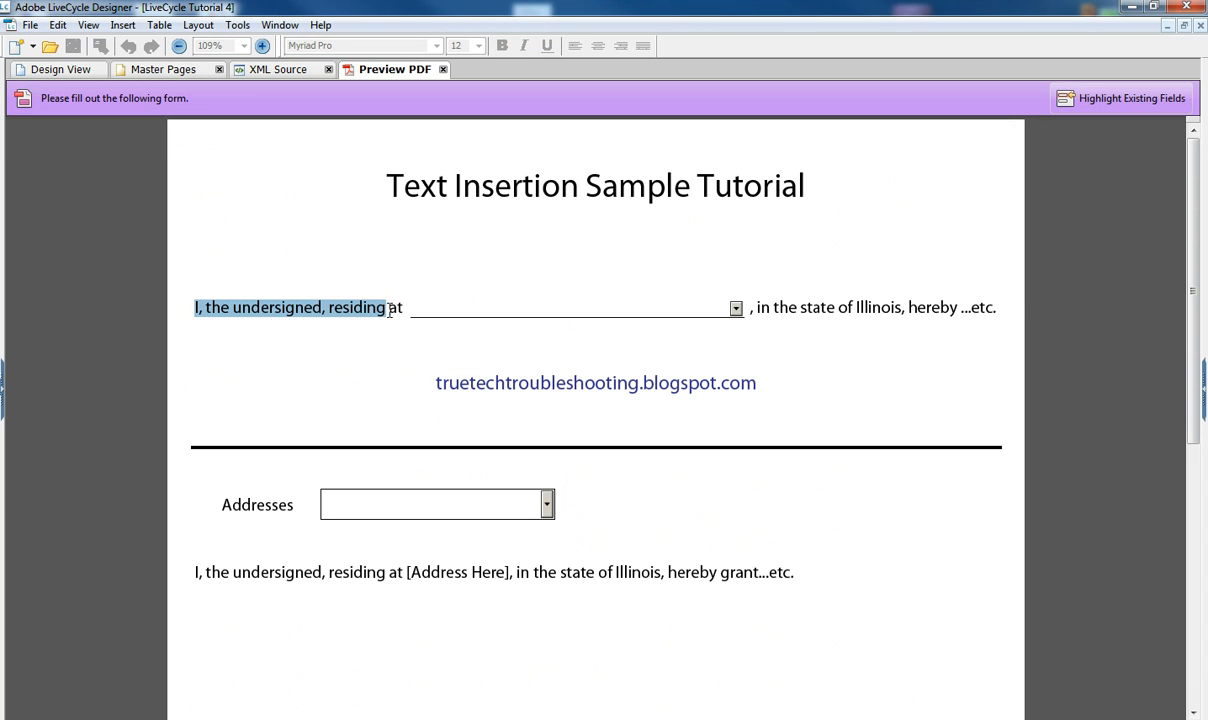
mouse_move(694, 312)
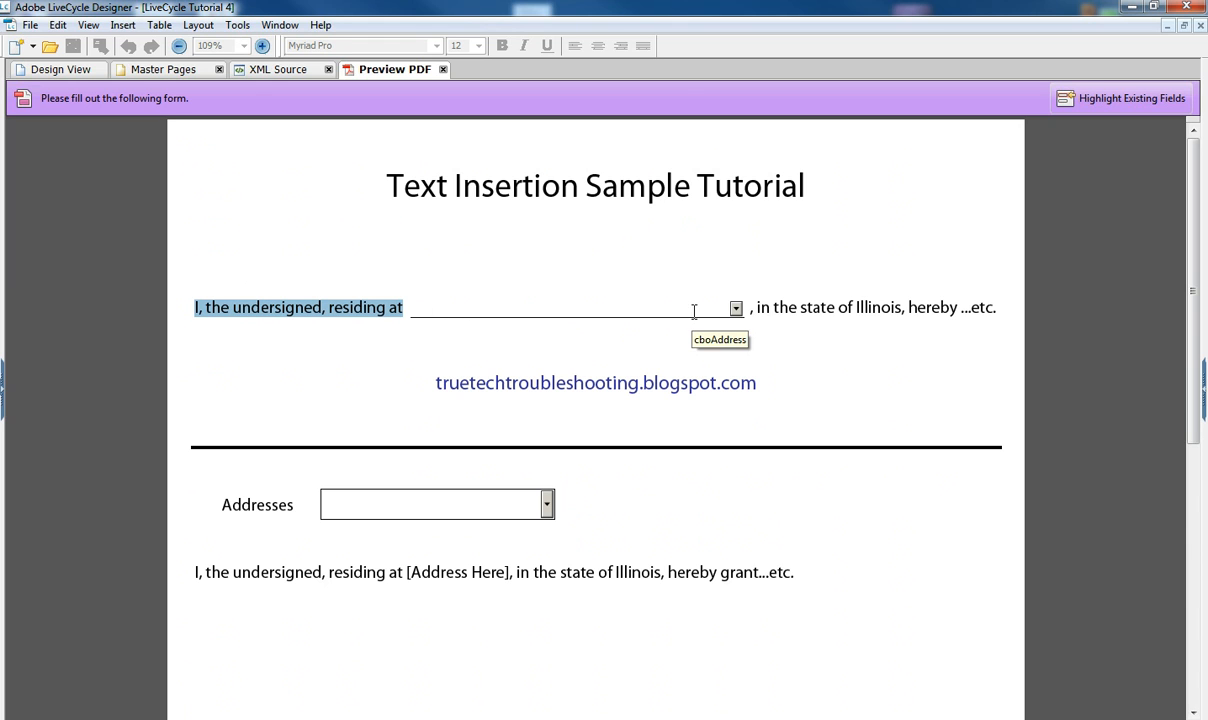
left_click(870, 308)
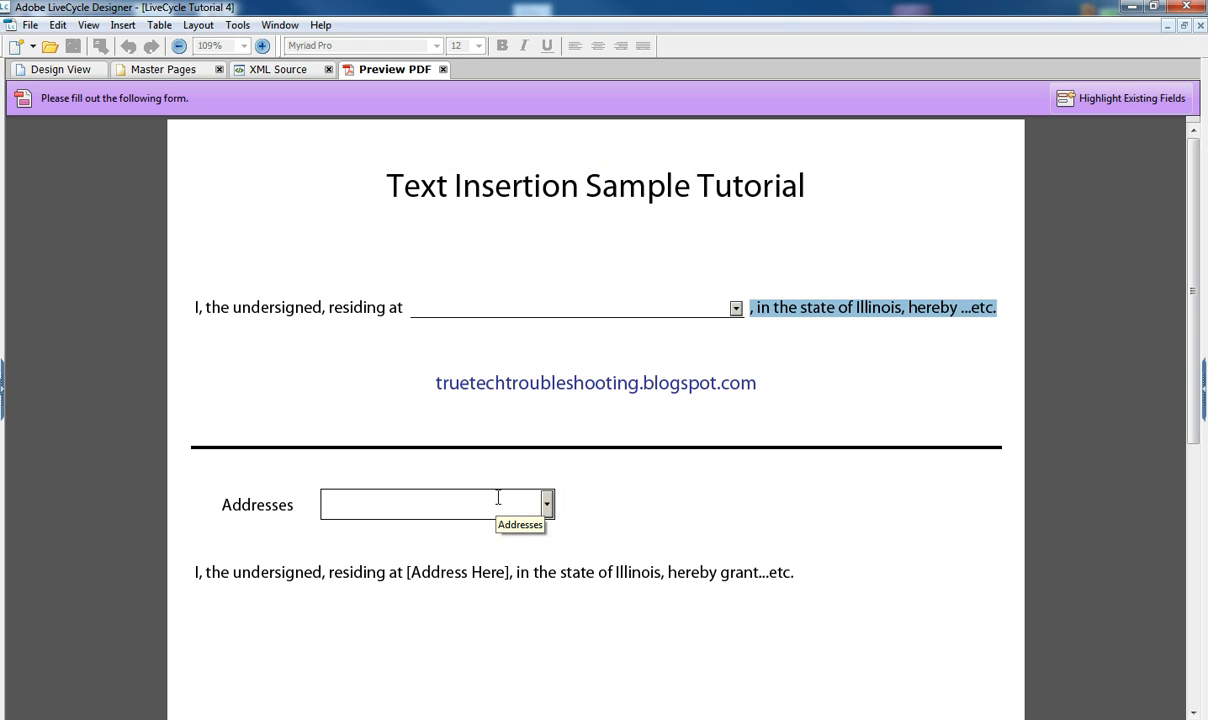
left_click(736, 308)
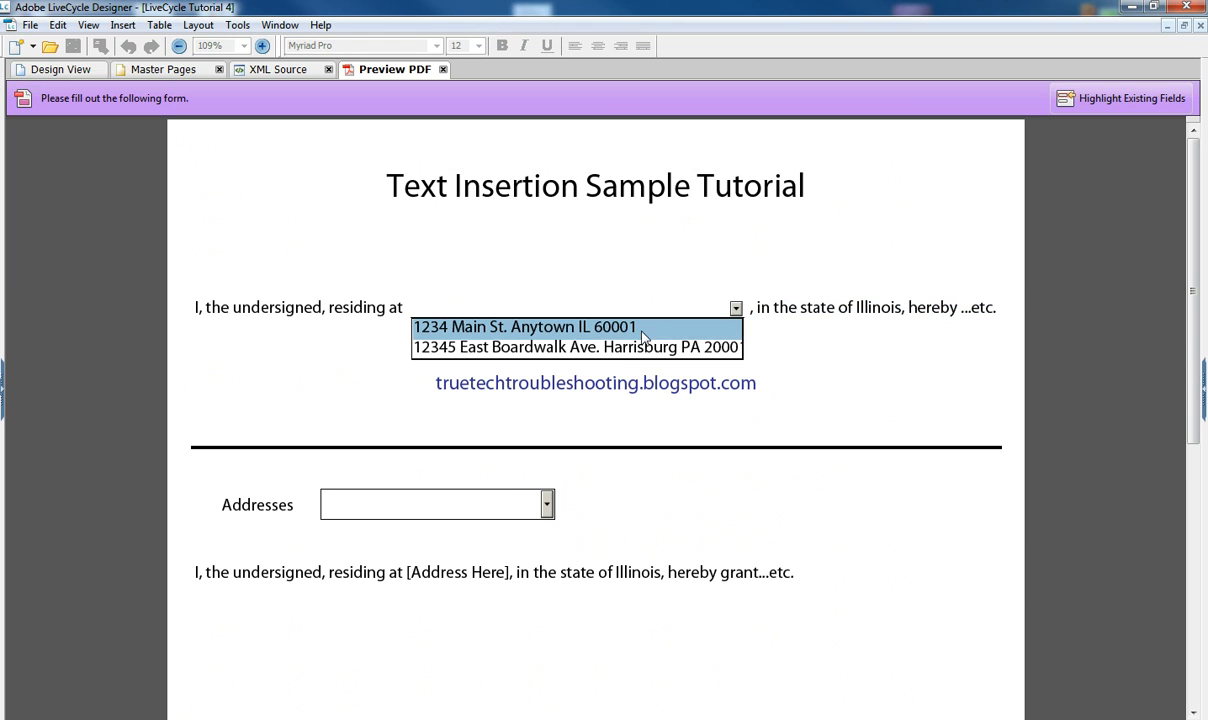
left_click(524, 328)
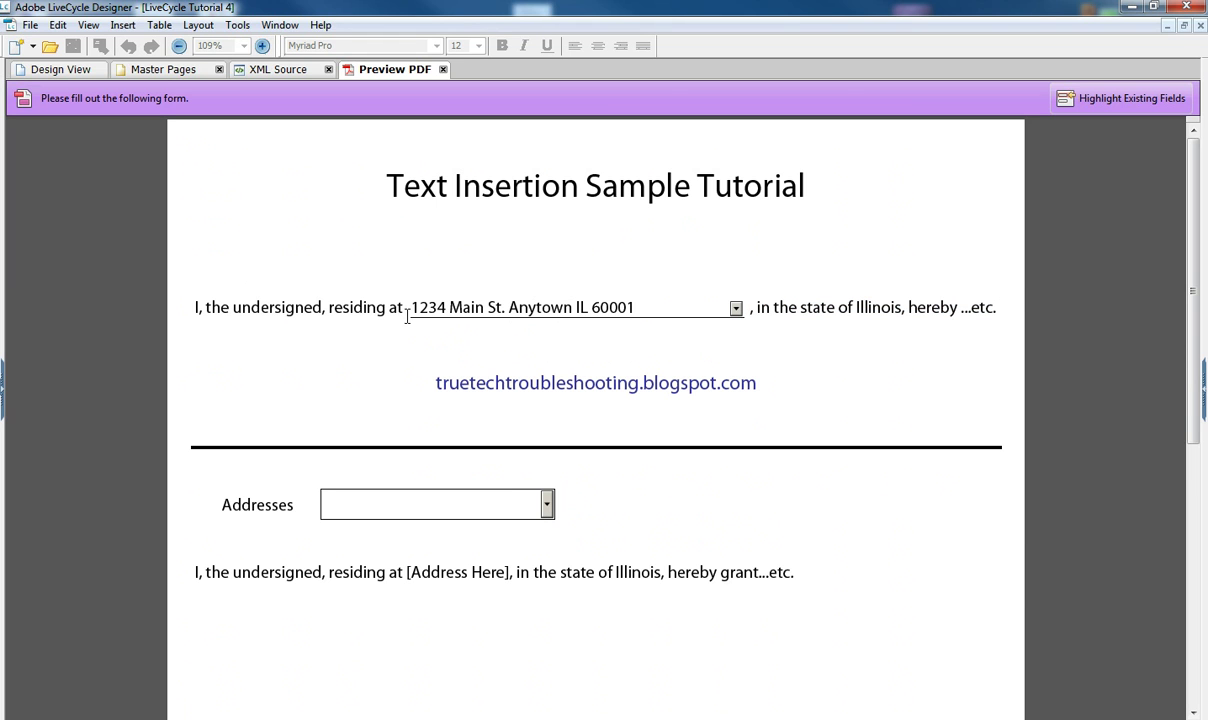
mouse_move(620, 312)
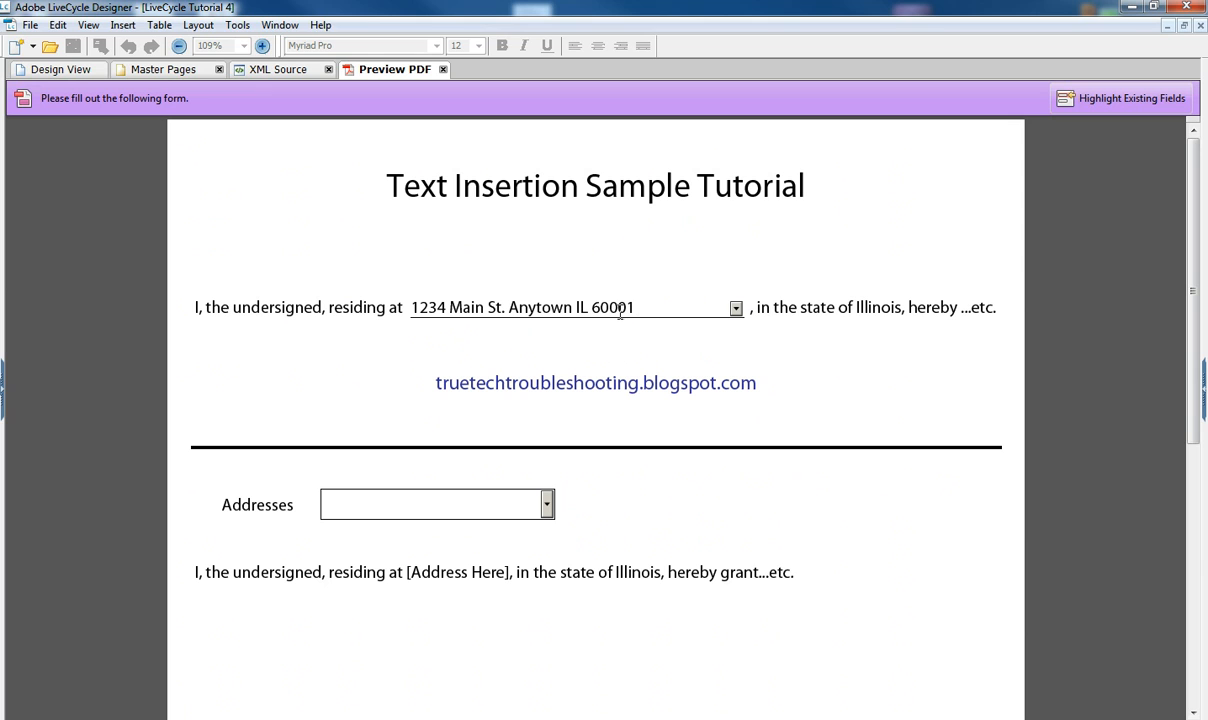
mouse_move(436, 316)
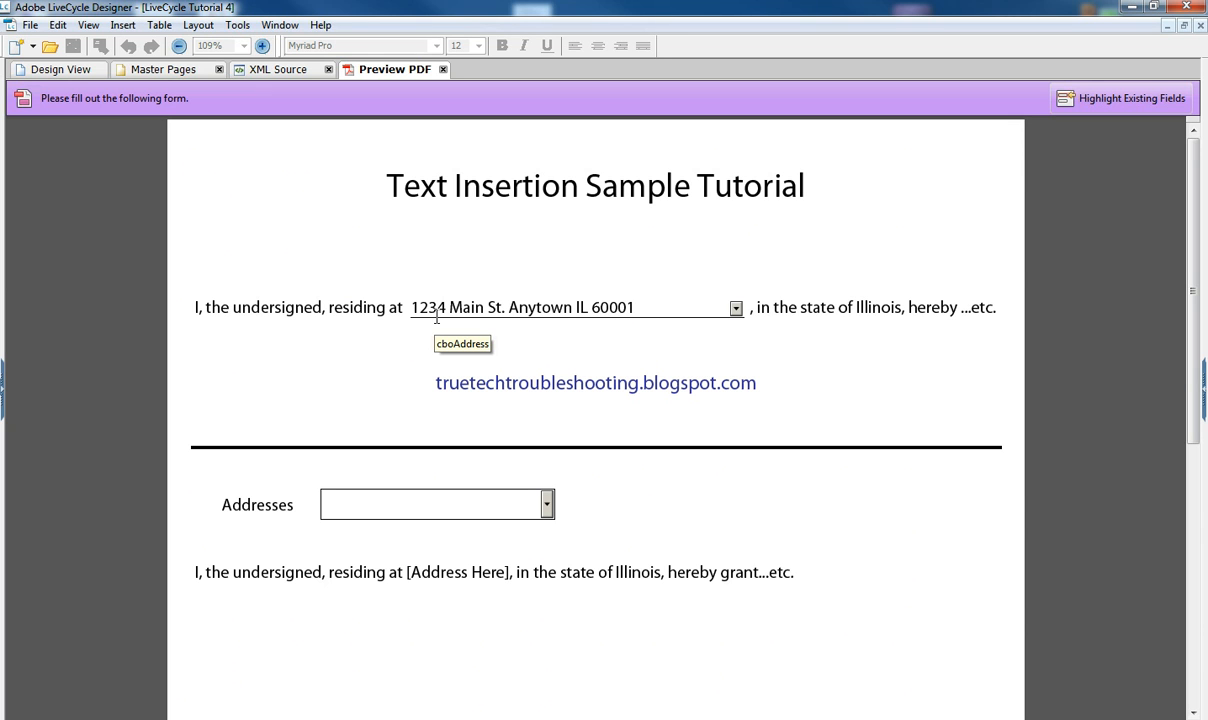
mouse_move(624, 328)
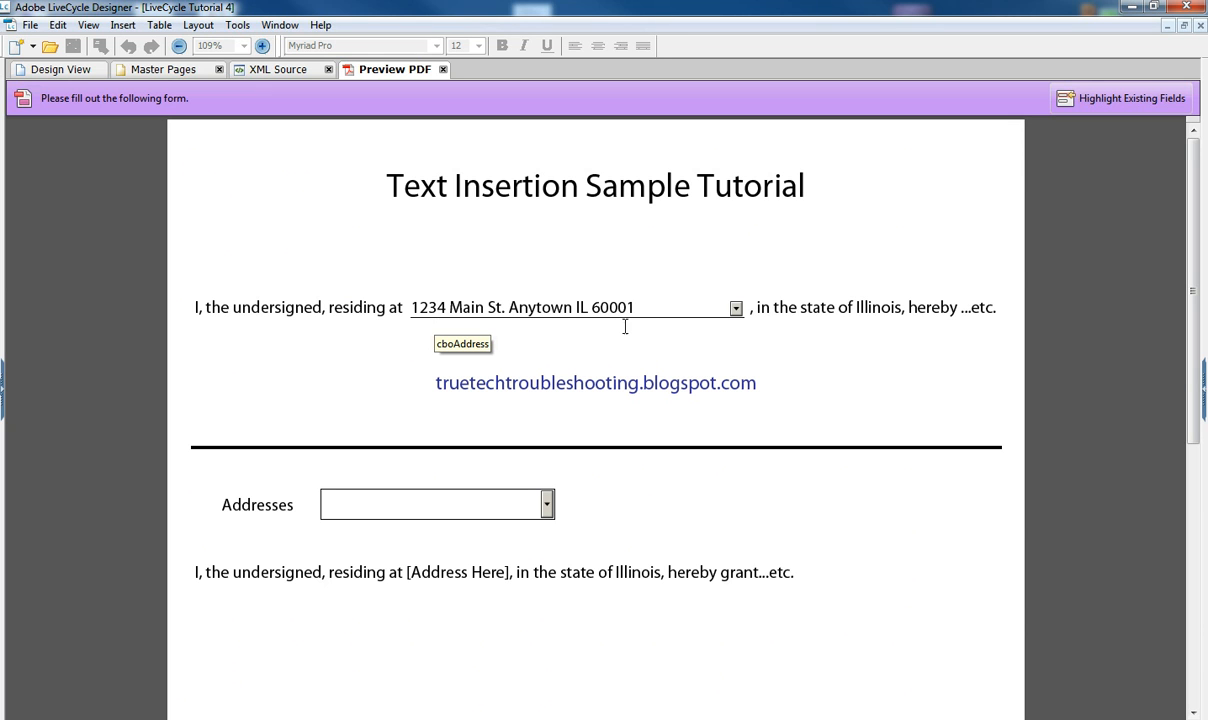
mouse_move(688, 304)
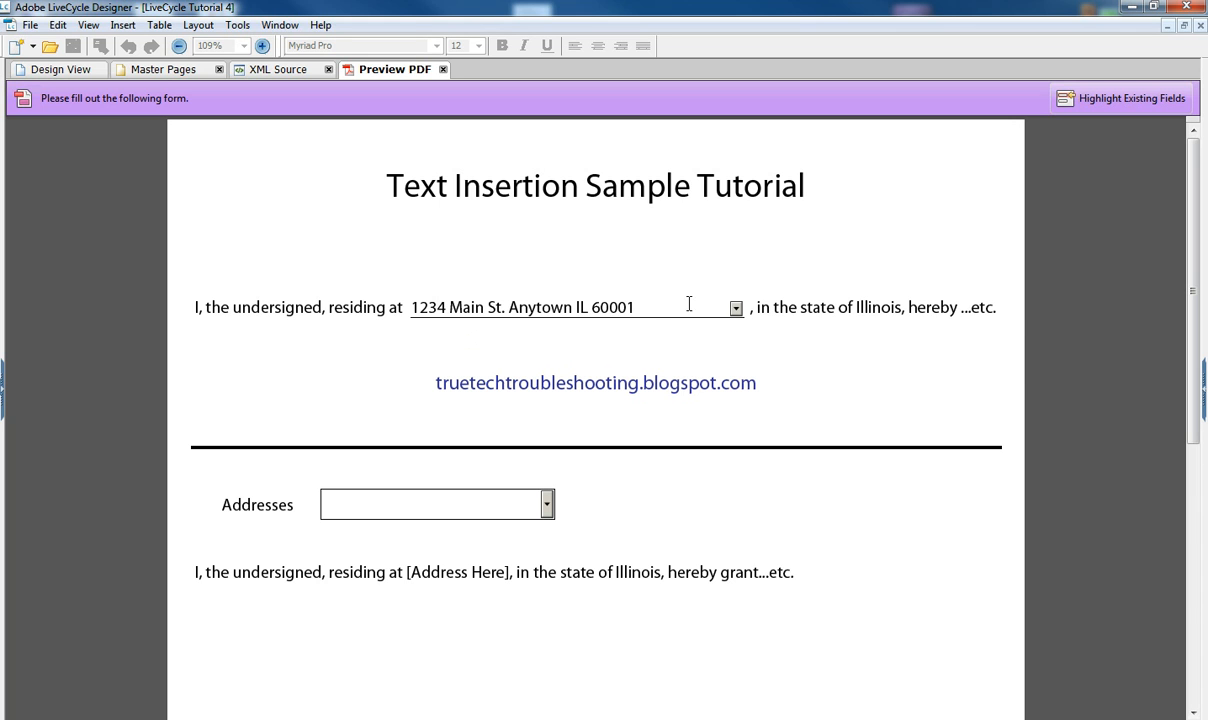
mouse_move(736, 308)
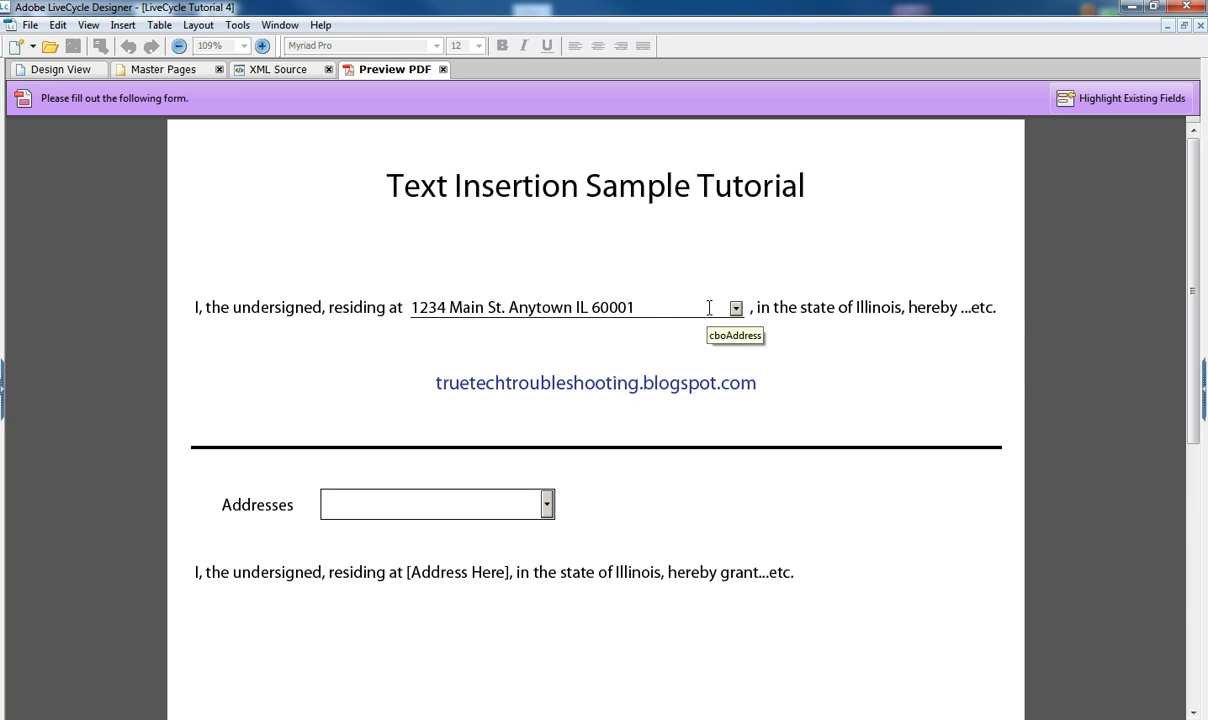
mouse_move(846, 308)
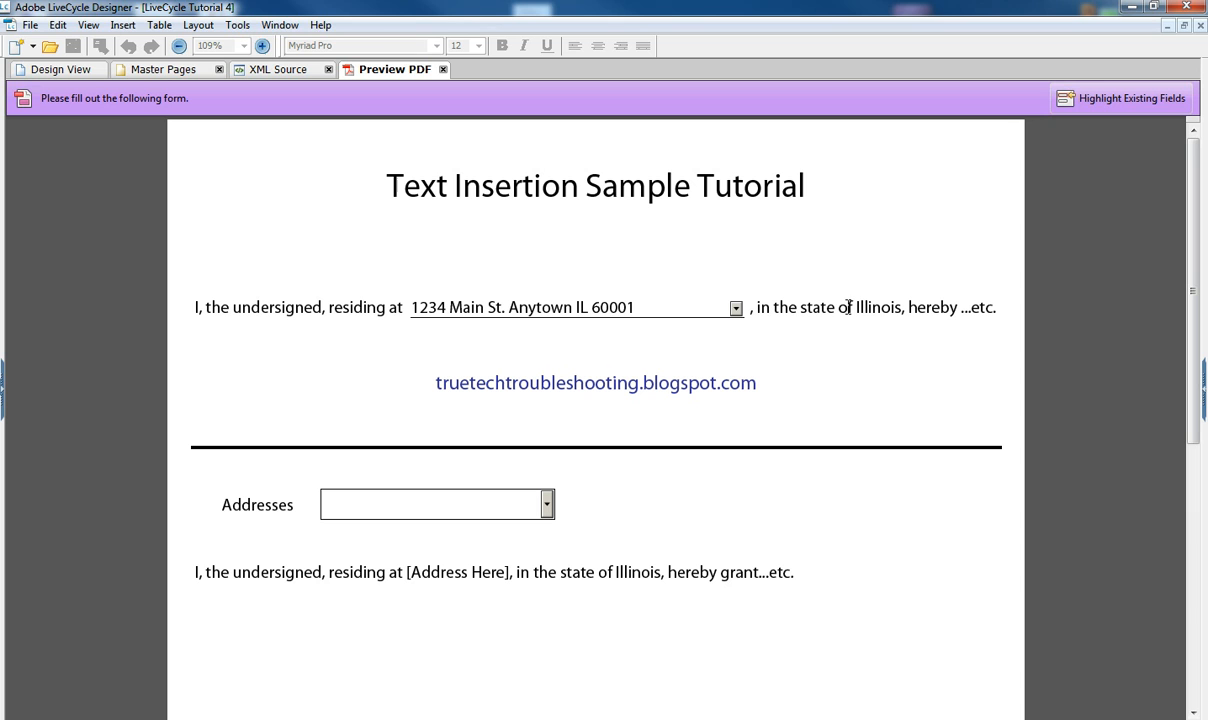
mouse_move(812, 328)
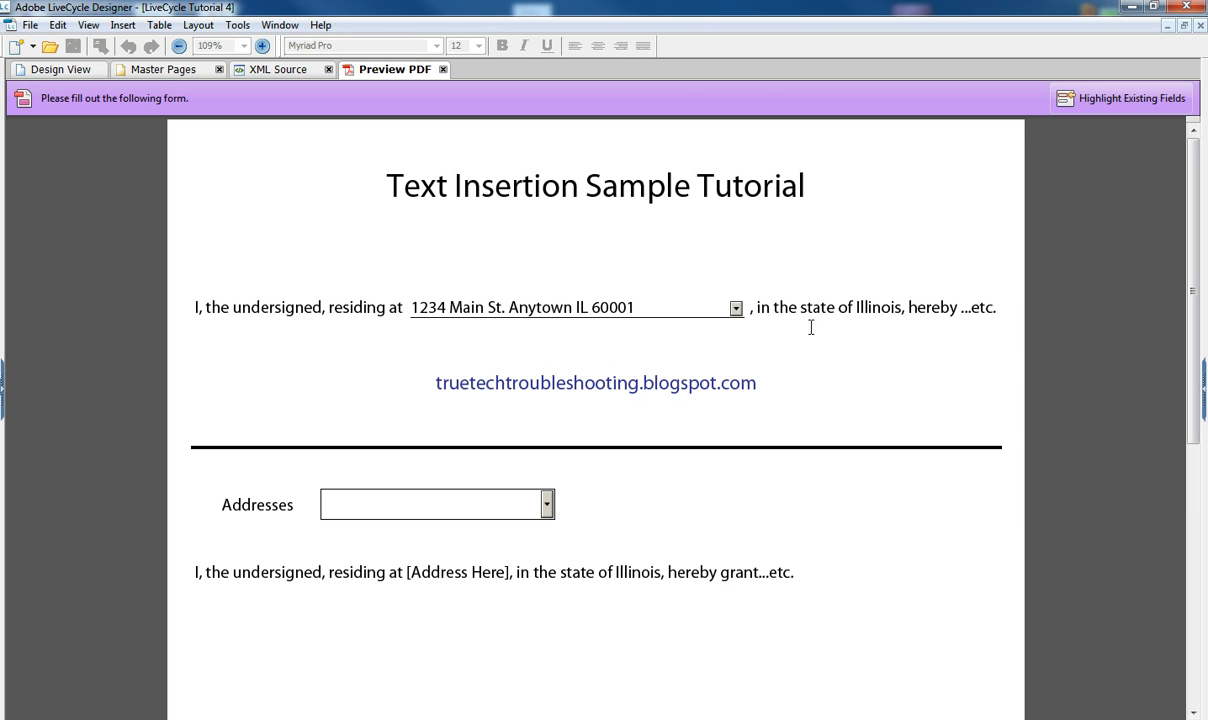
mouse_move(736, 308)
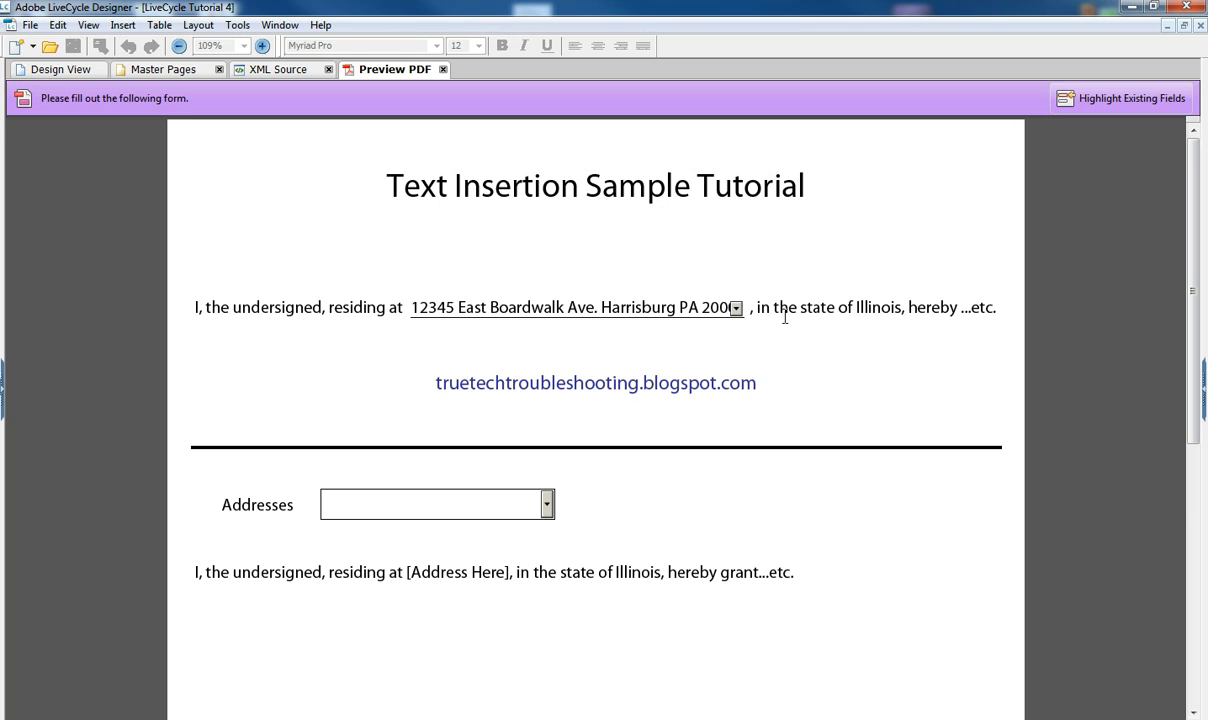
mouse_move(748, 318)
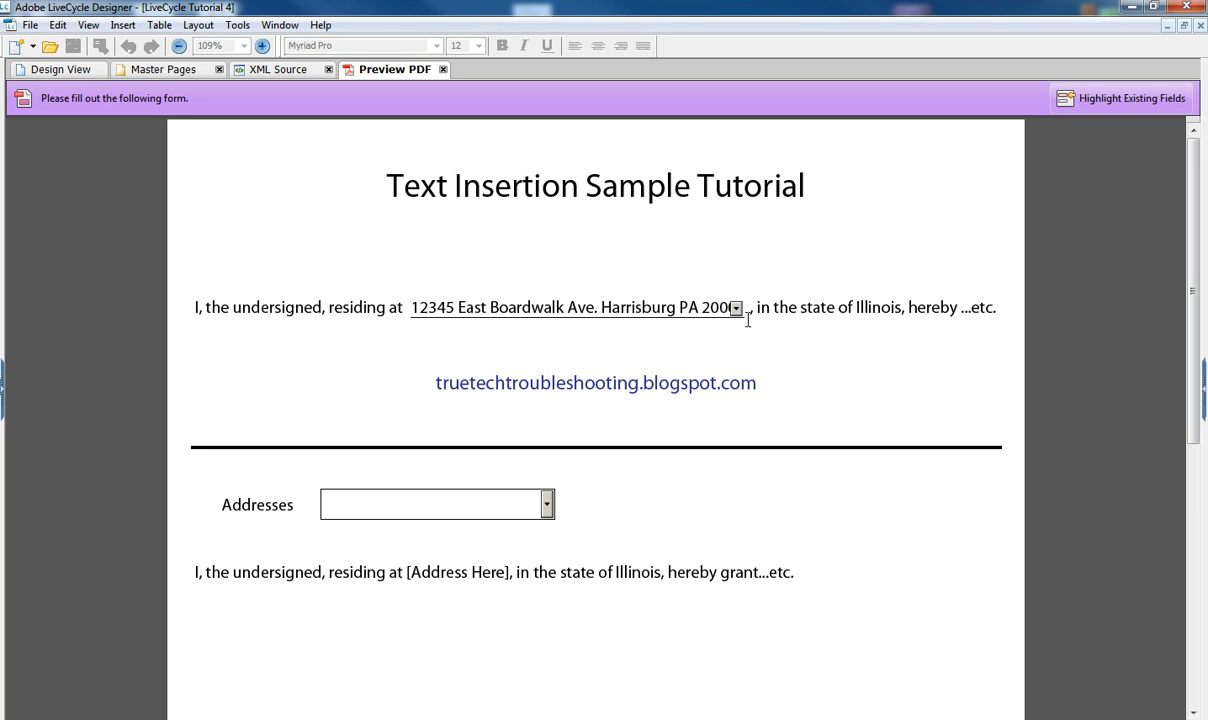
mouse_move(736, 358)
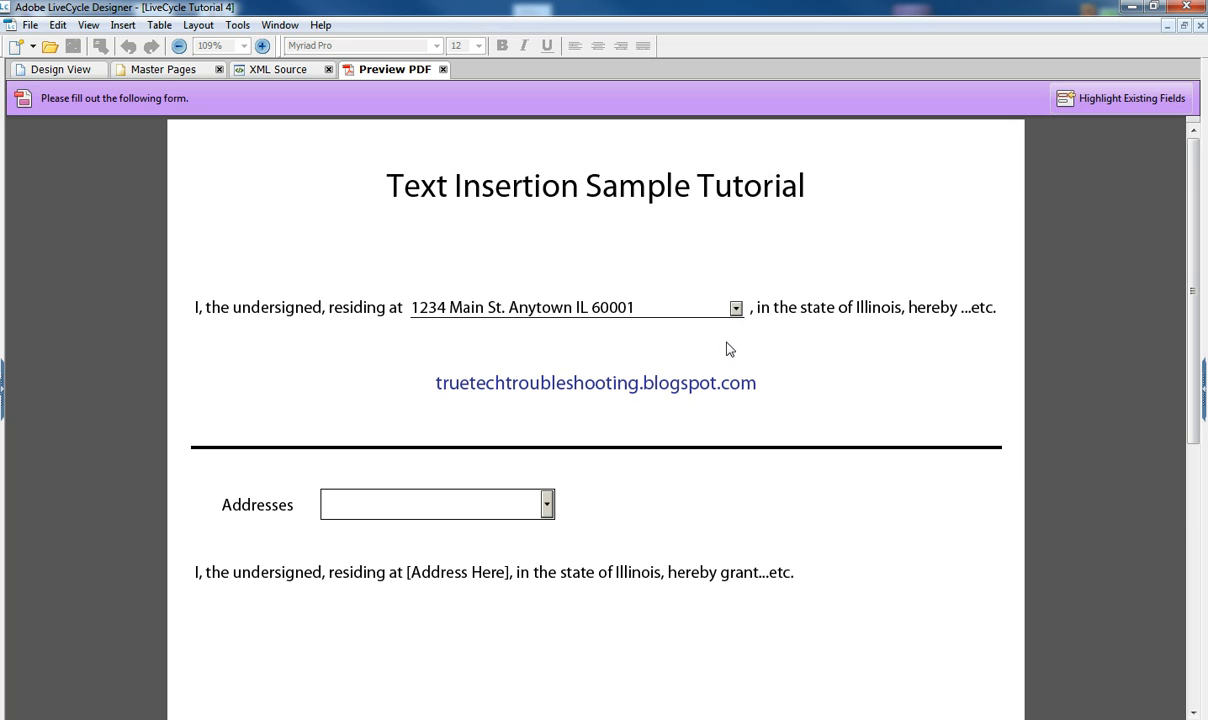
mouse_move(676, 358)
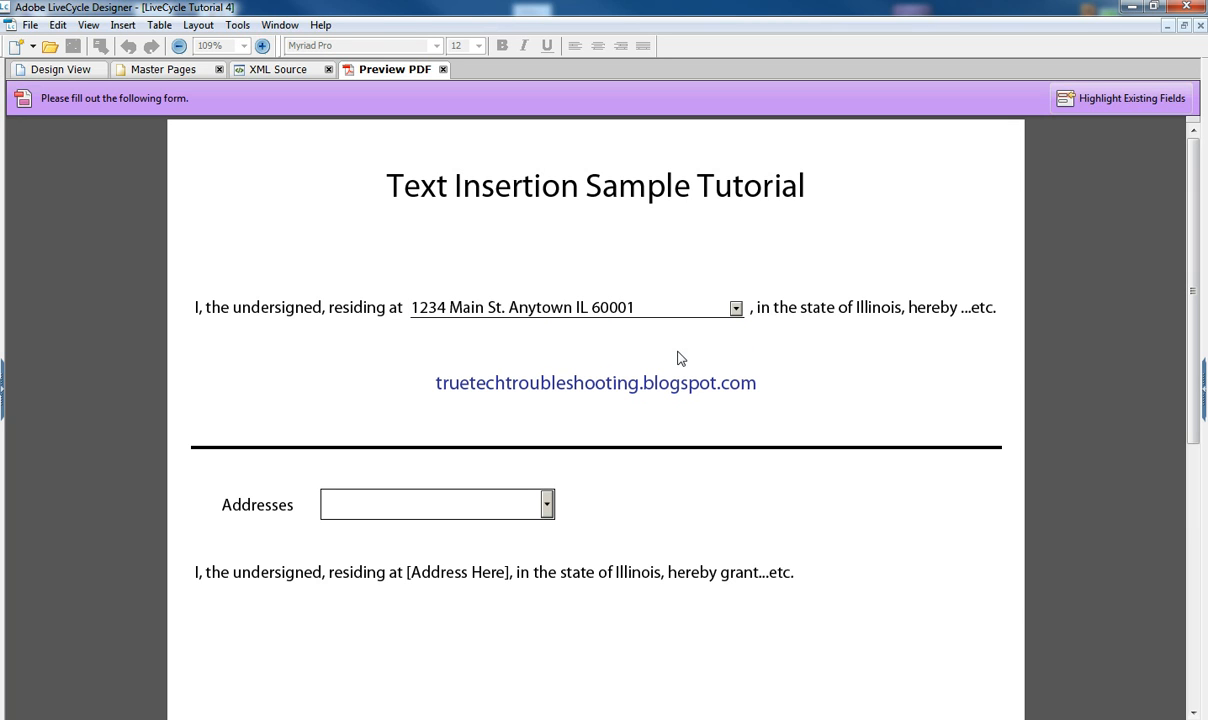
mouse_move(470, 562)
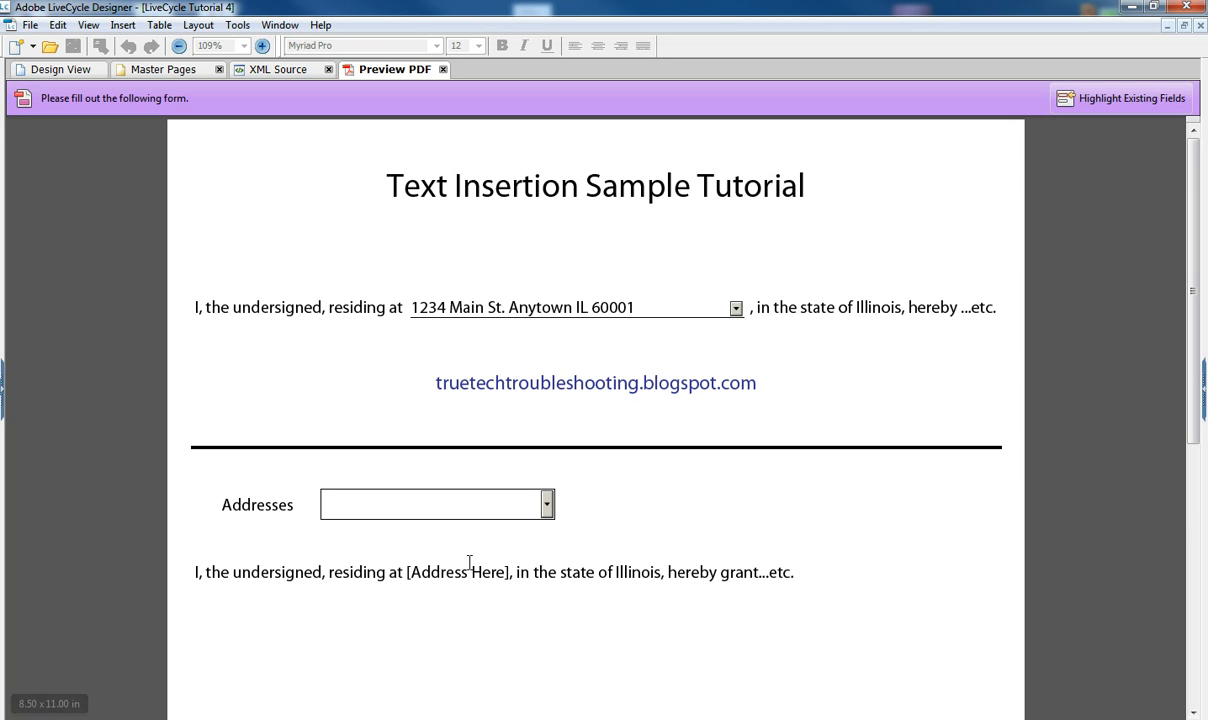
mouse_move(316, 612)
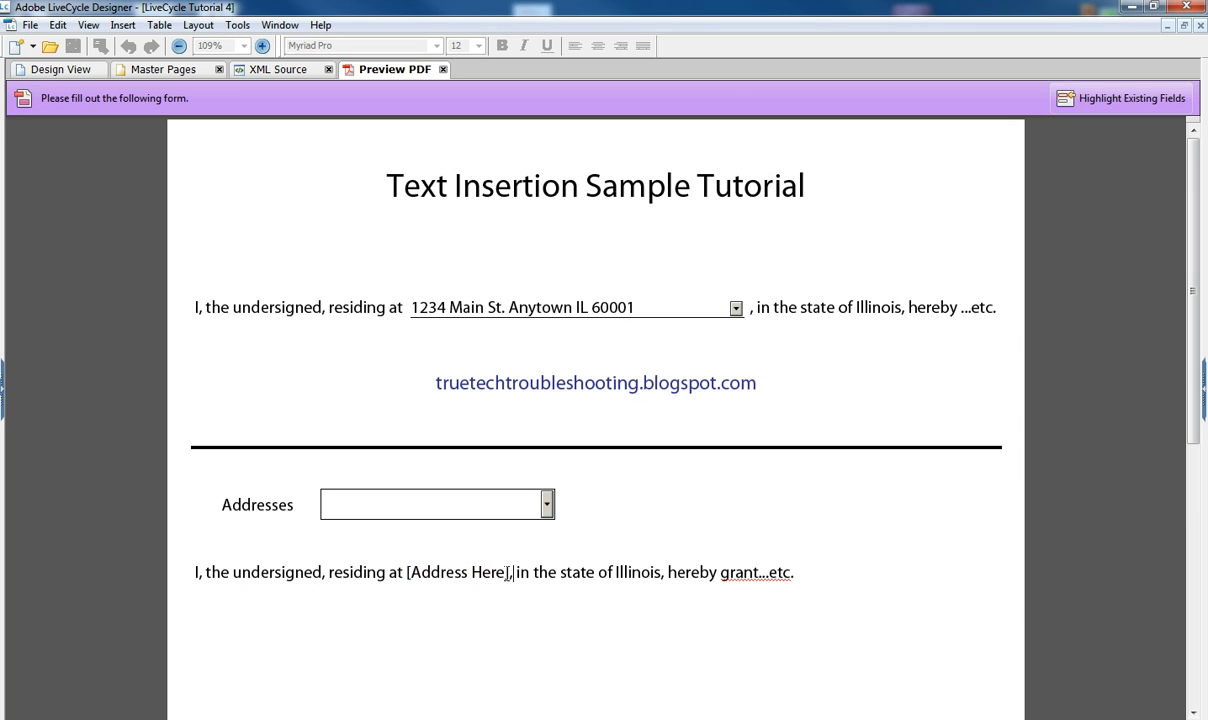
Pick 1234 Main St. Anytown IL 60001 from Addresses so the lower sentence fills in, then select its text
double_click(456, 572)
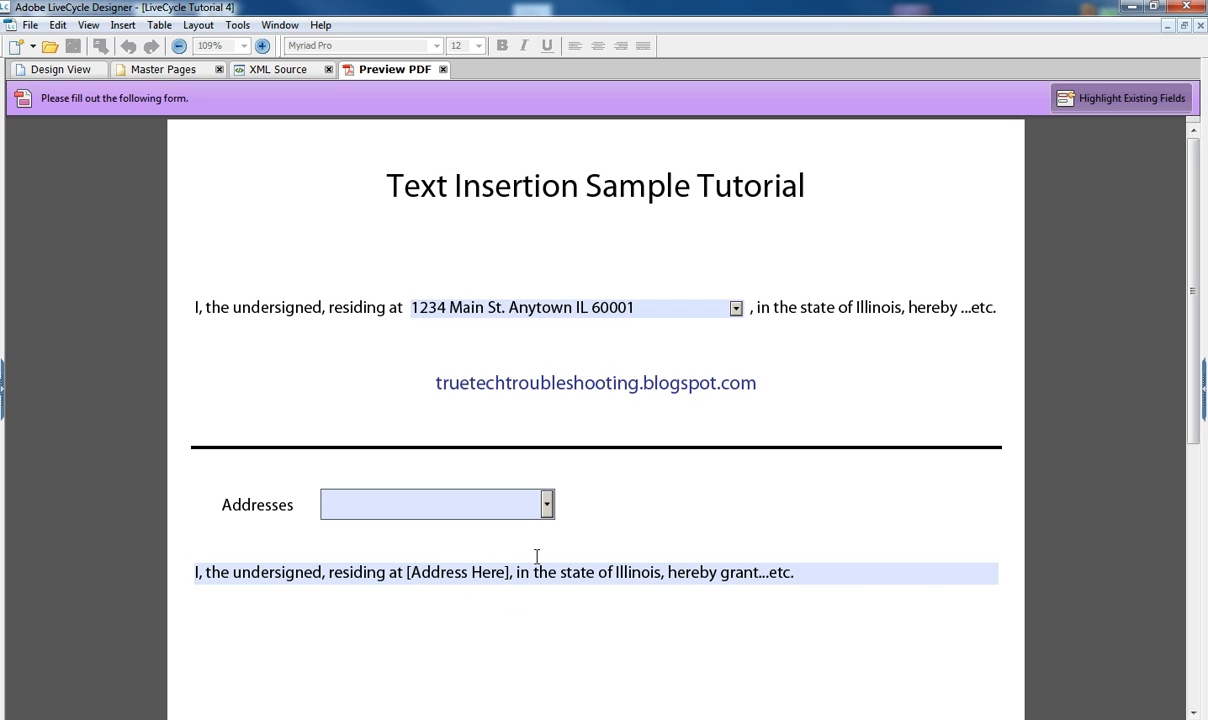
left_click(548, 504)
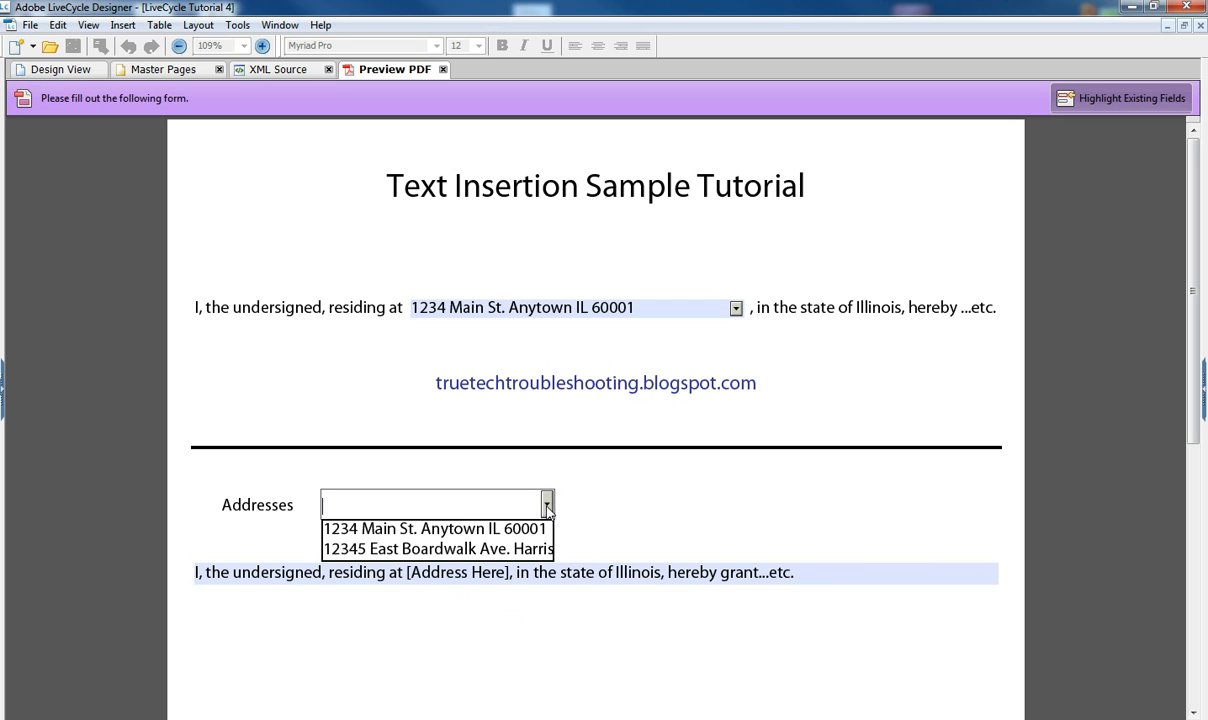
mouse_move(436, 528)
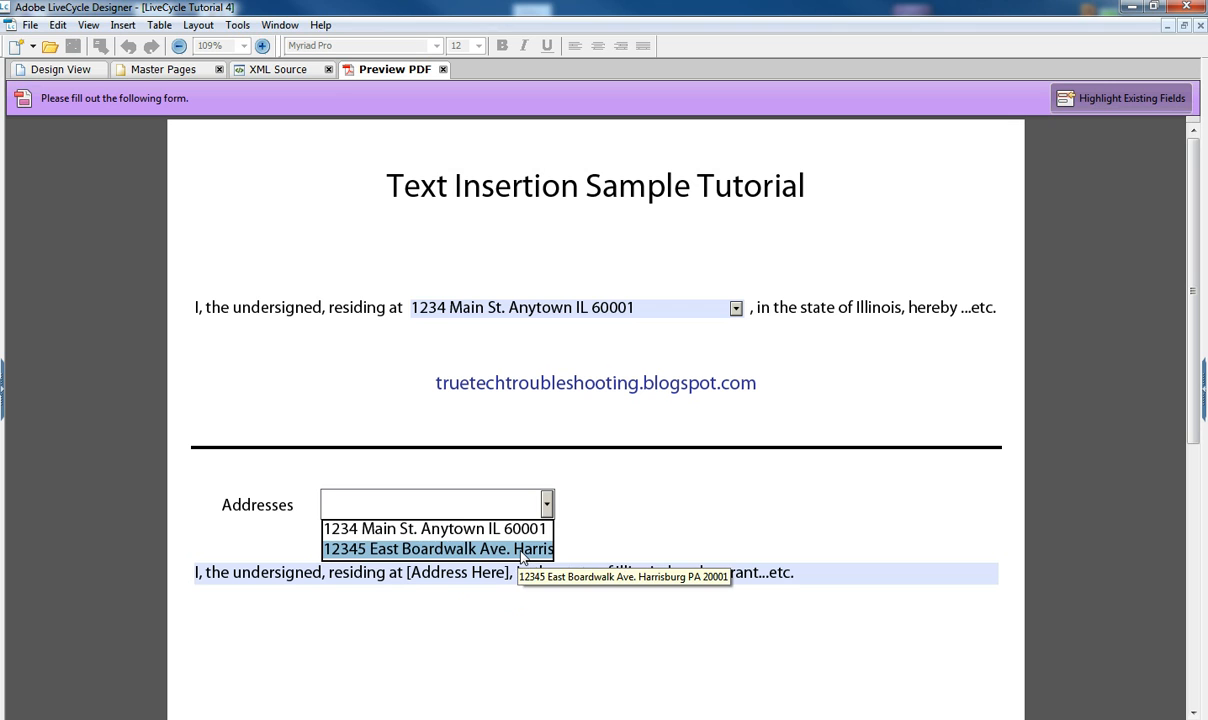
left_click(436, 528)
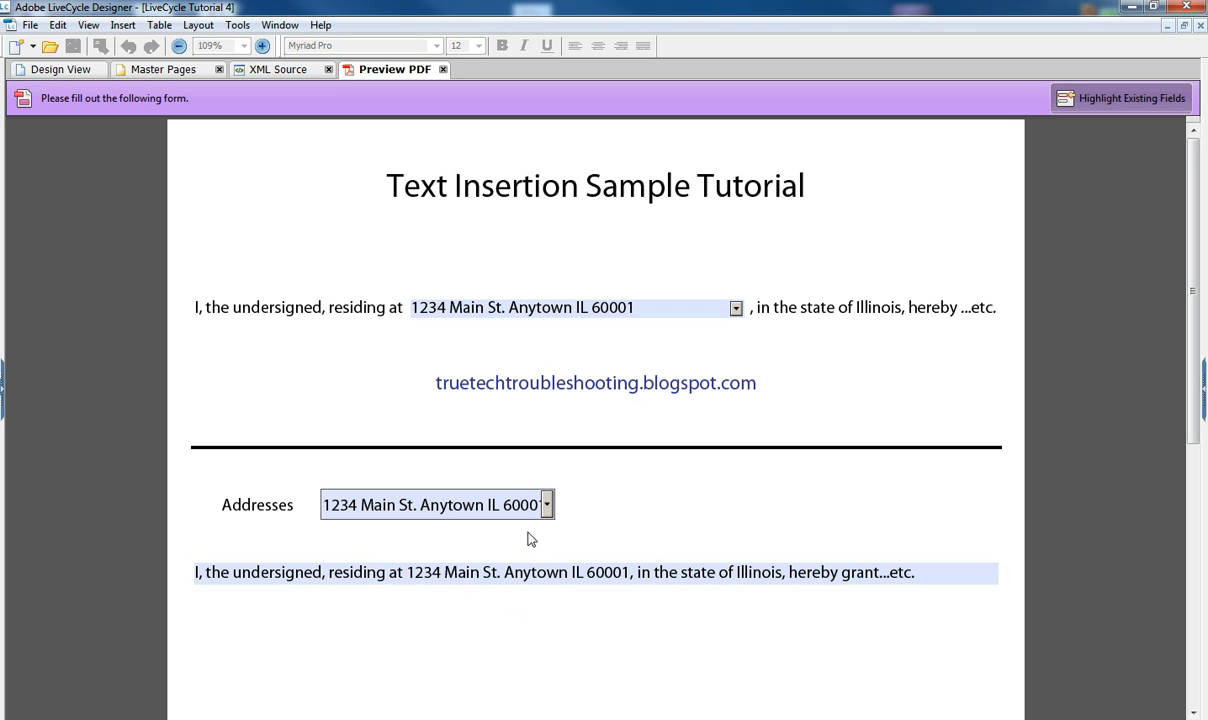
mouse_move(566, 652)
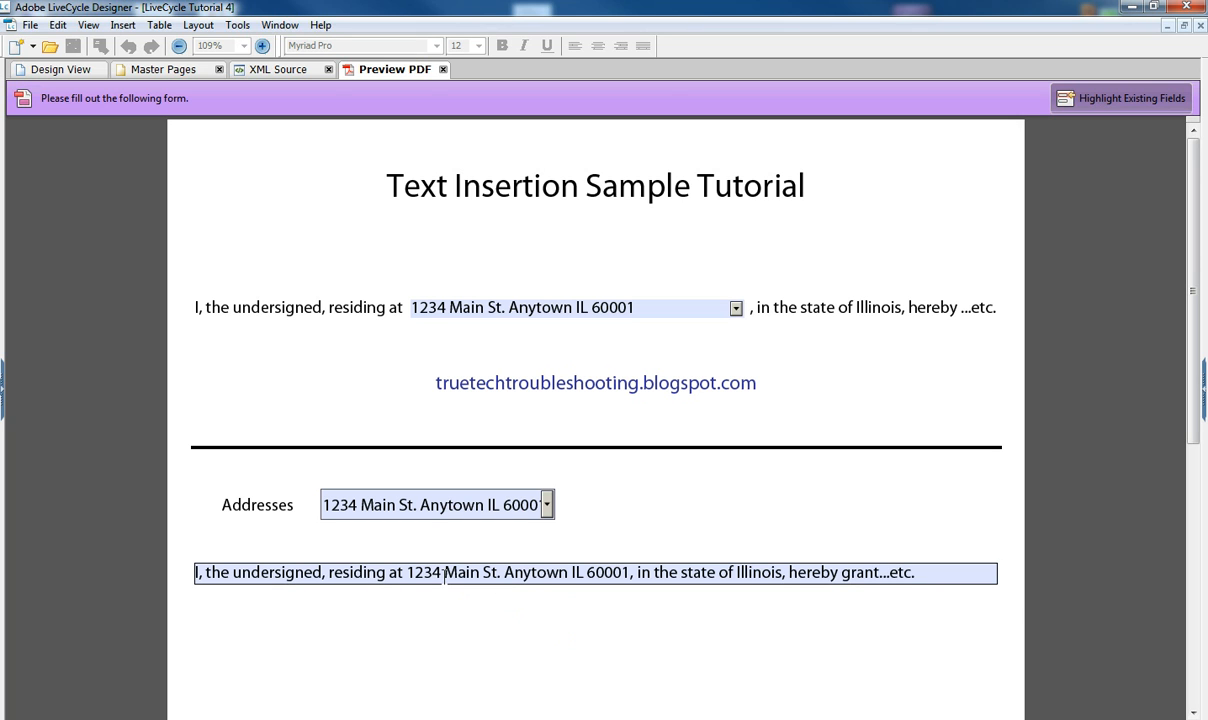
mouse_move(436, 572)
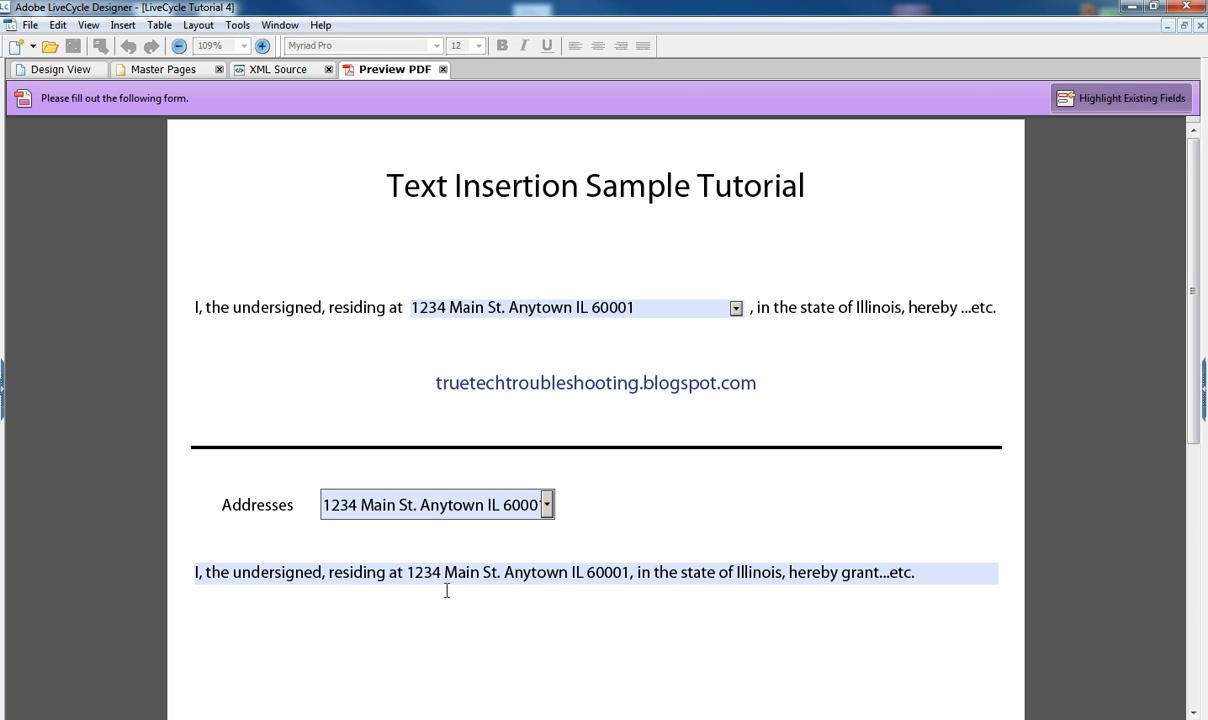
mouse_move(596, 596)
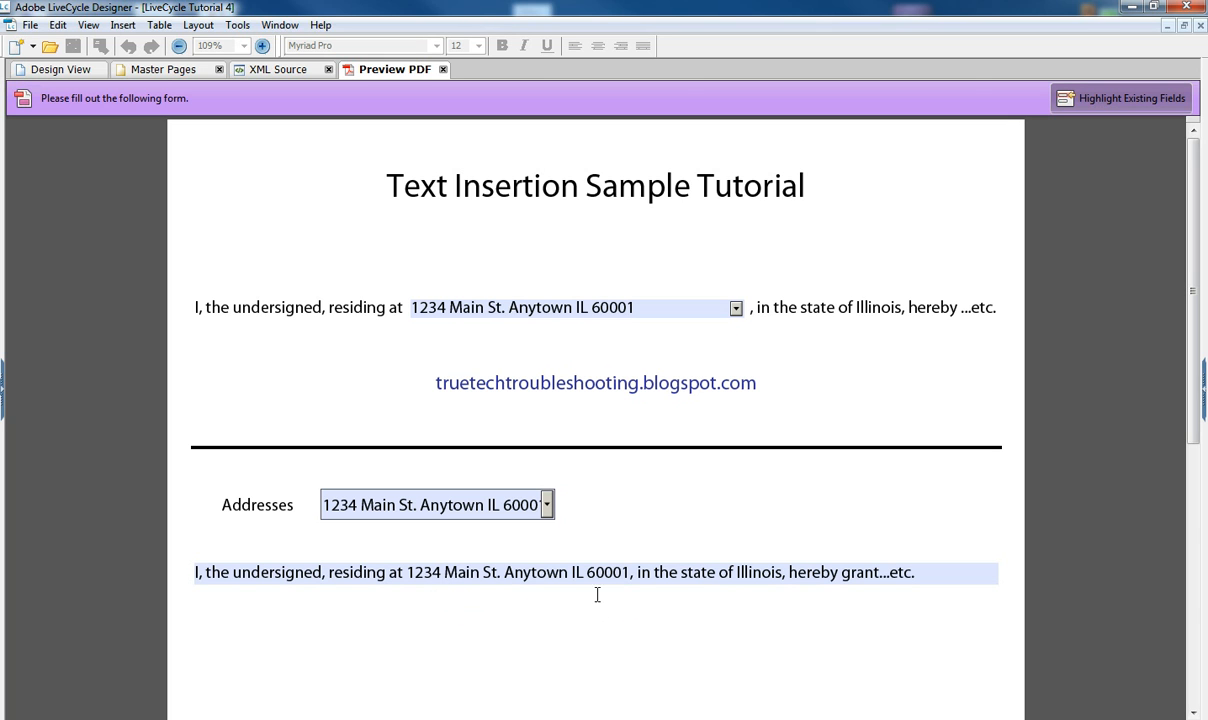
mouse_move(476, 588)
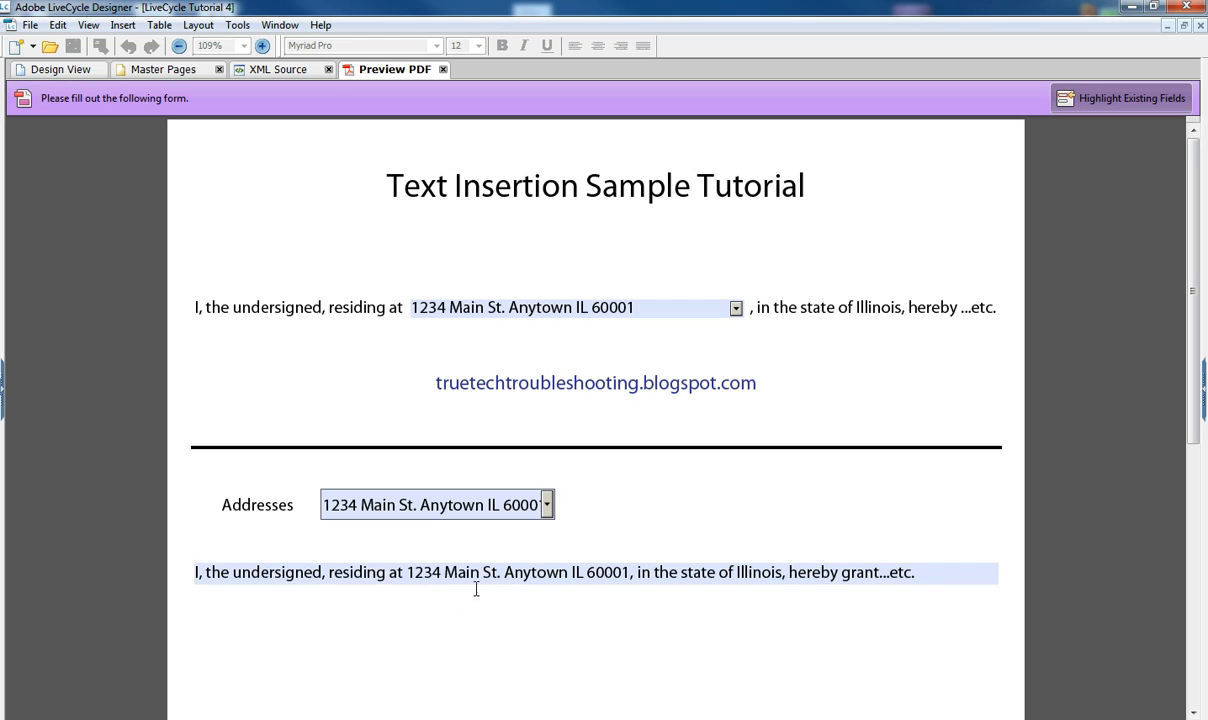
left_click(918, 572)
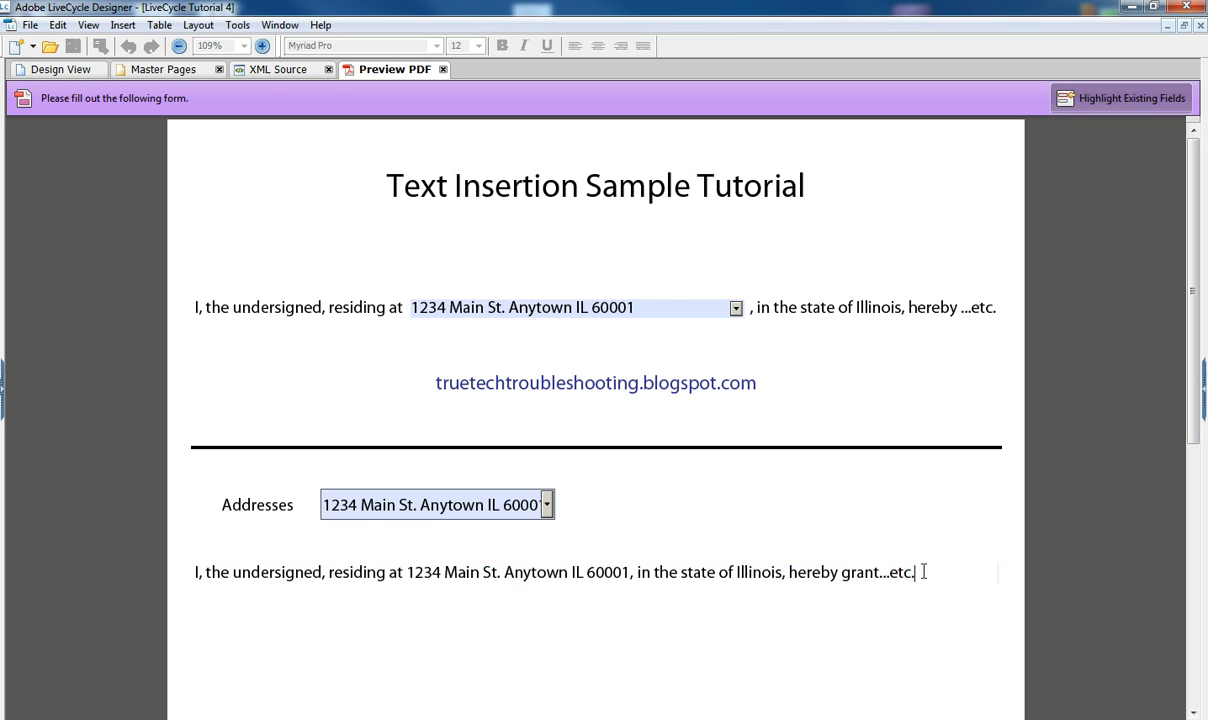
triple_click(552, 572)
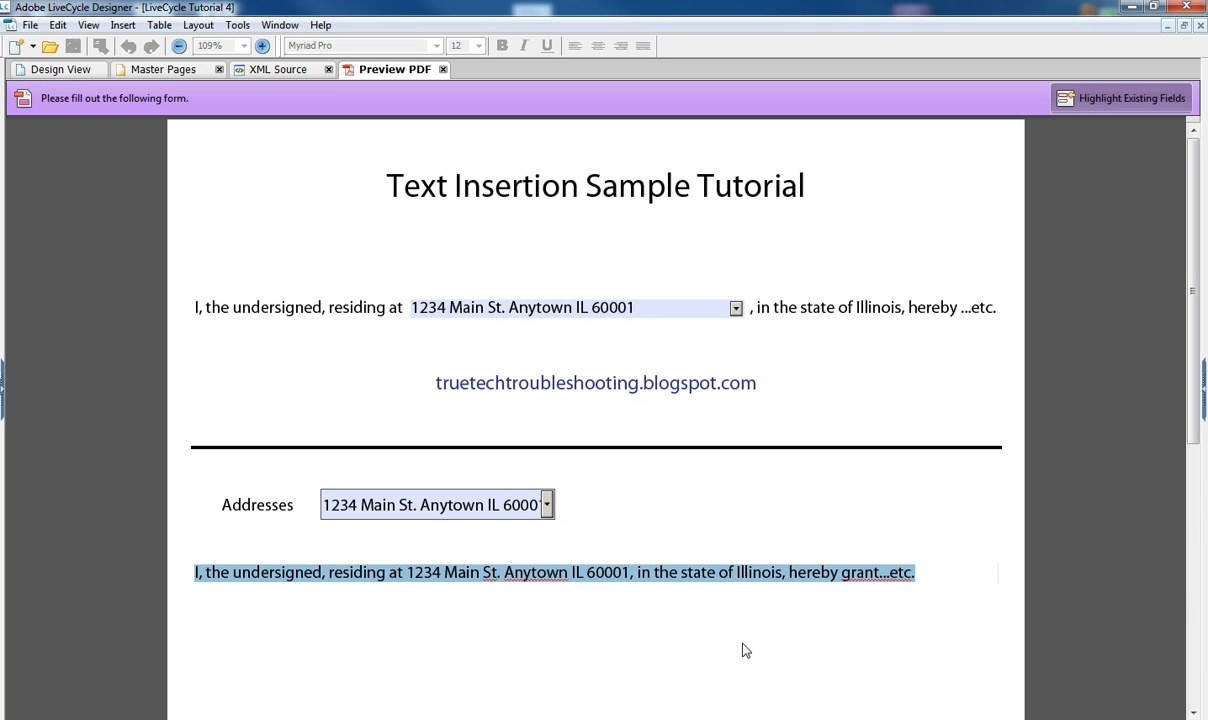
mouse_move(558, 524)
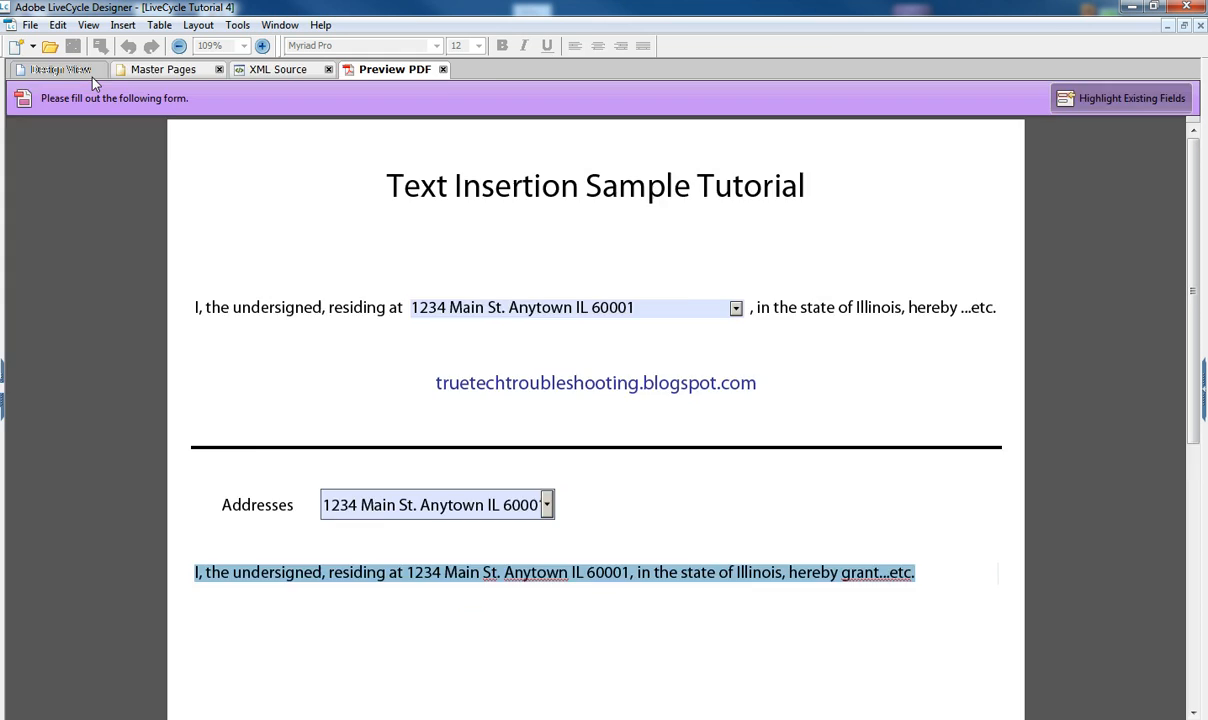
Return to Design View and show the Script Editor from the Window menu
left_click(54, 68)
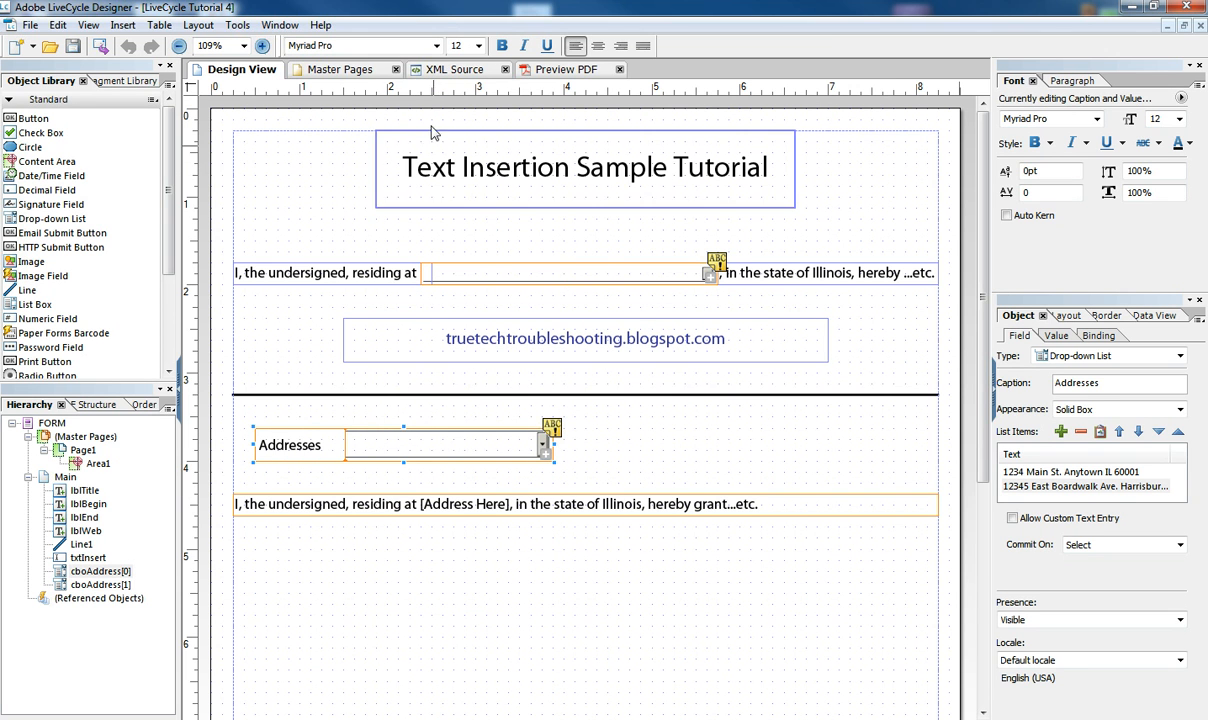
left_click(280, 24)
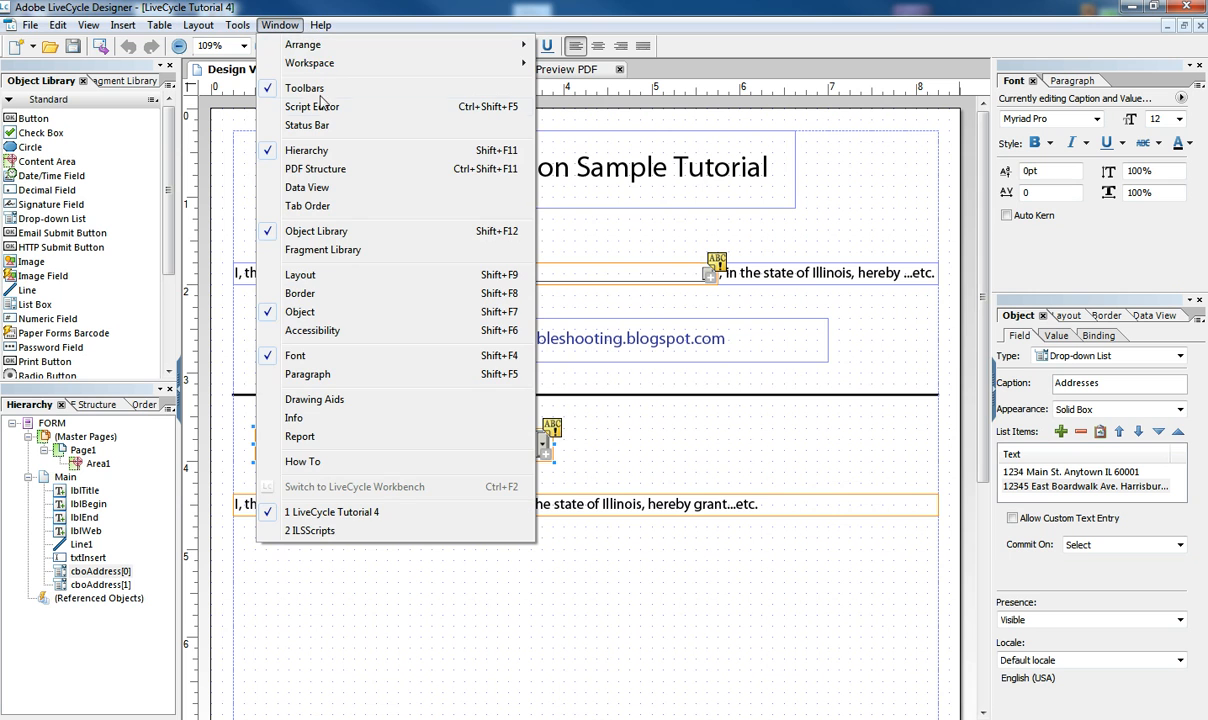
left_click(312, 106)
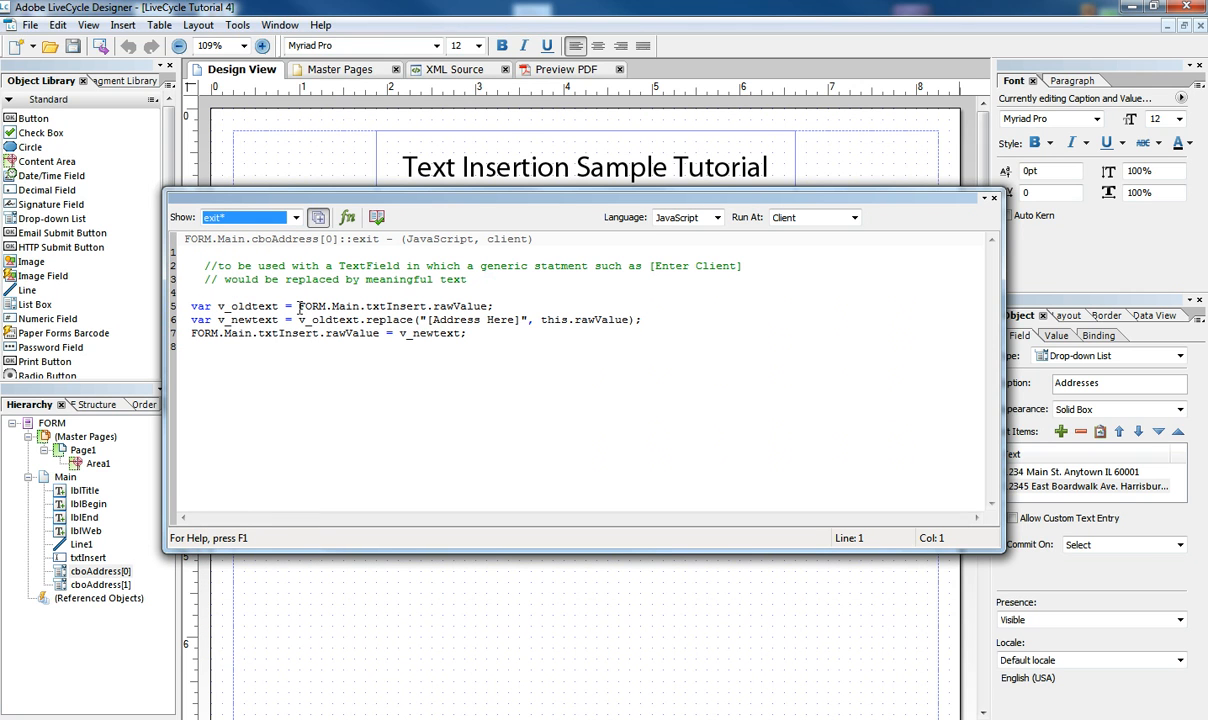
Review the cboAddress exit script lines, including the text-field reference and v_newtext, repositioning the editor to see the form
double_click(230, 306)
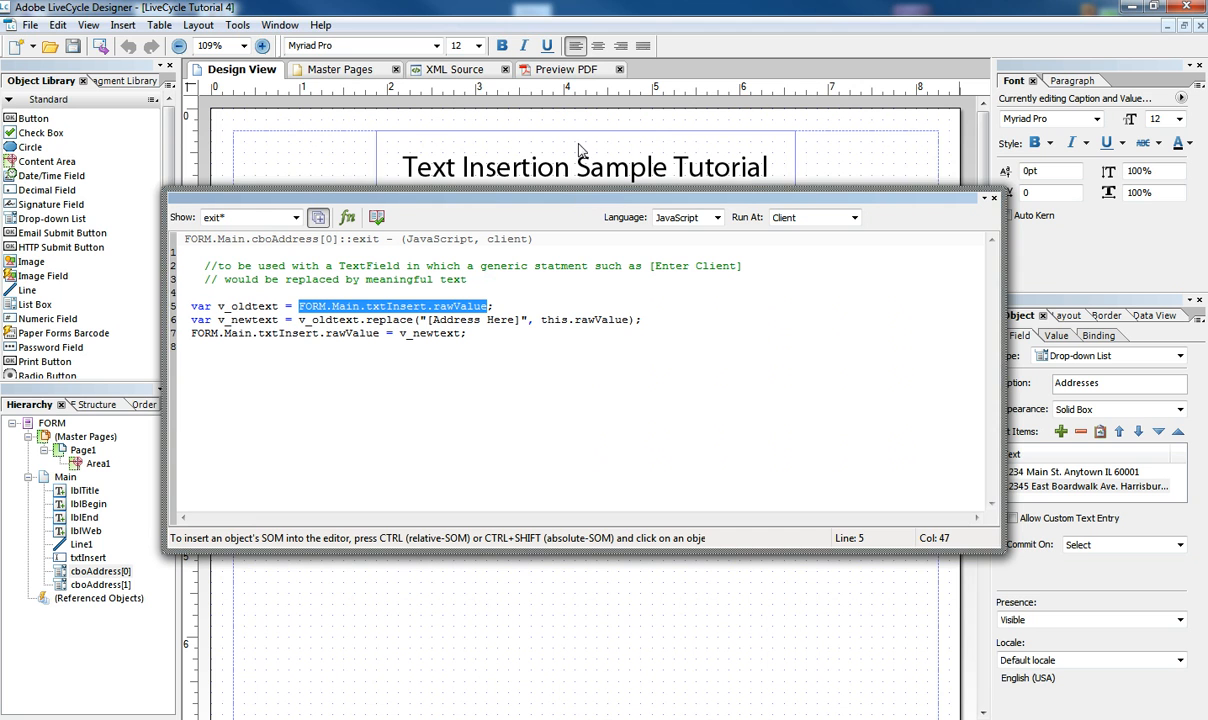
left_click_drag(580, 198, 580, 168)
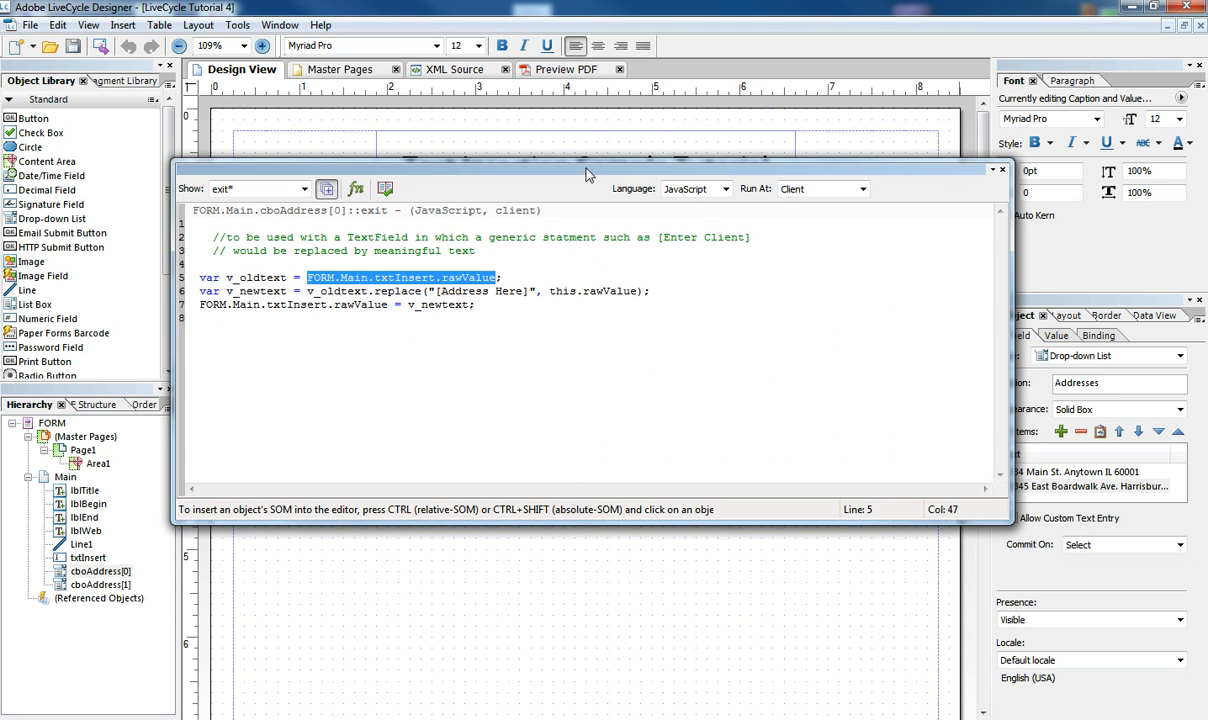
left_click_drag(590, 170, 596, 216)
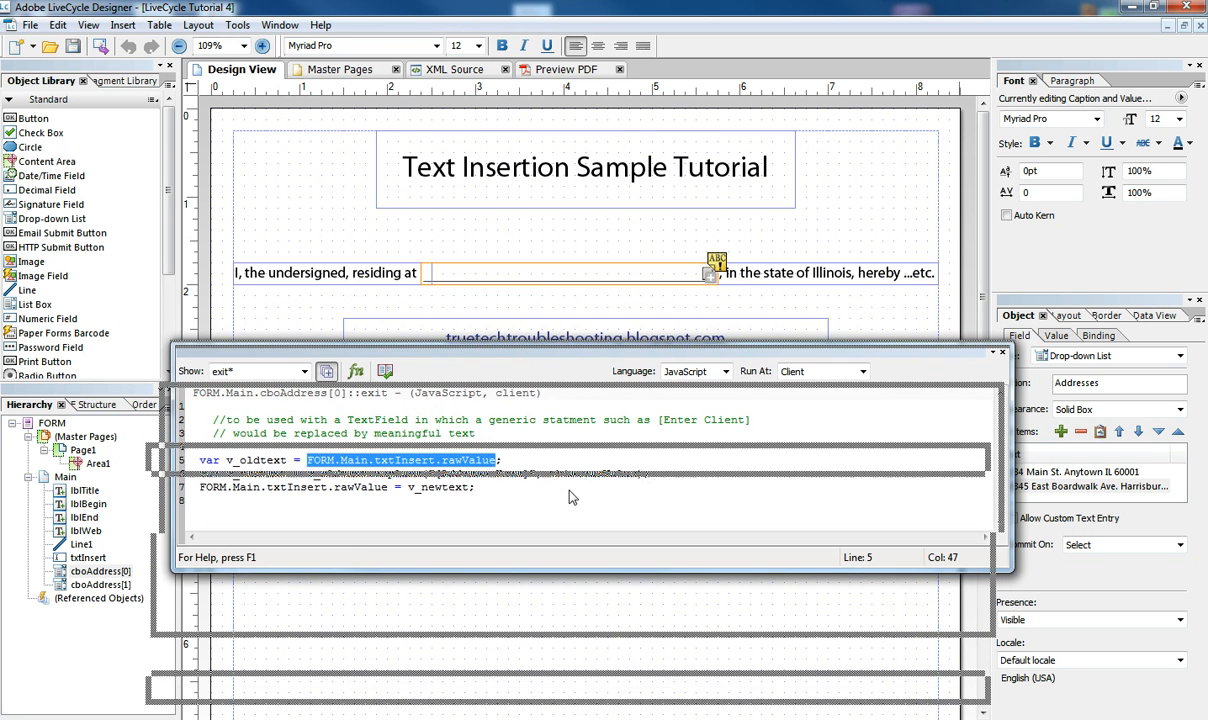
left_click_drag(584, 352, 584, 492)
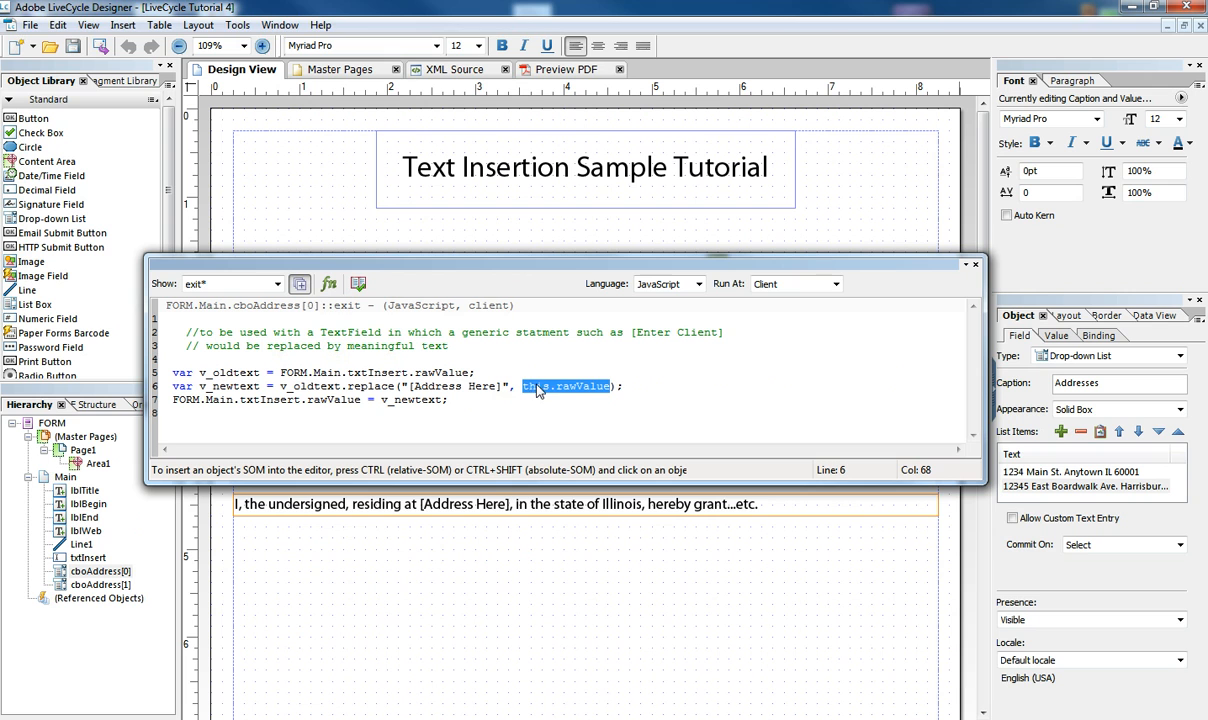
mouse_move(372, 380)
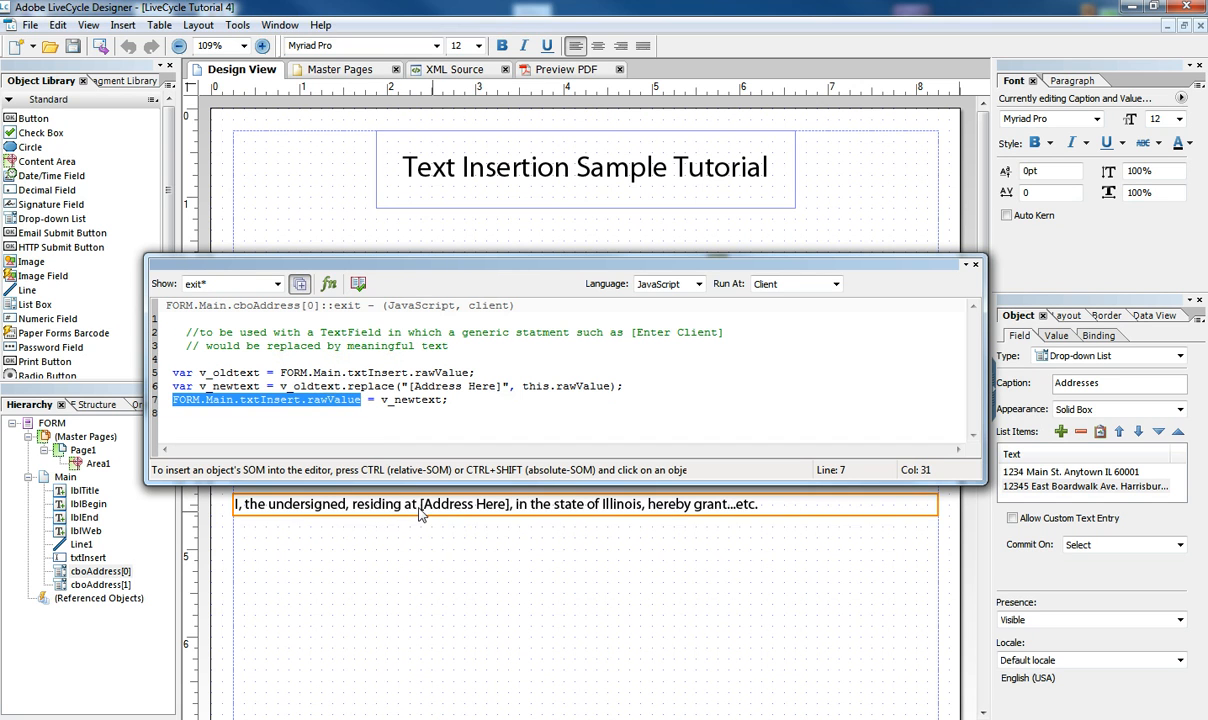
double_click(410, 400)
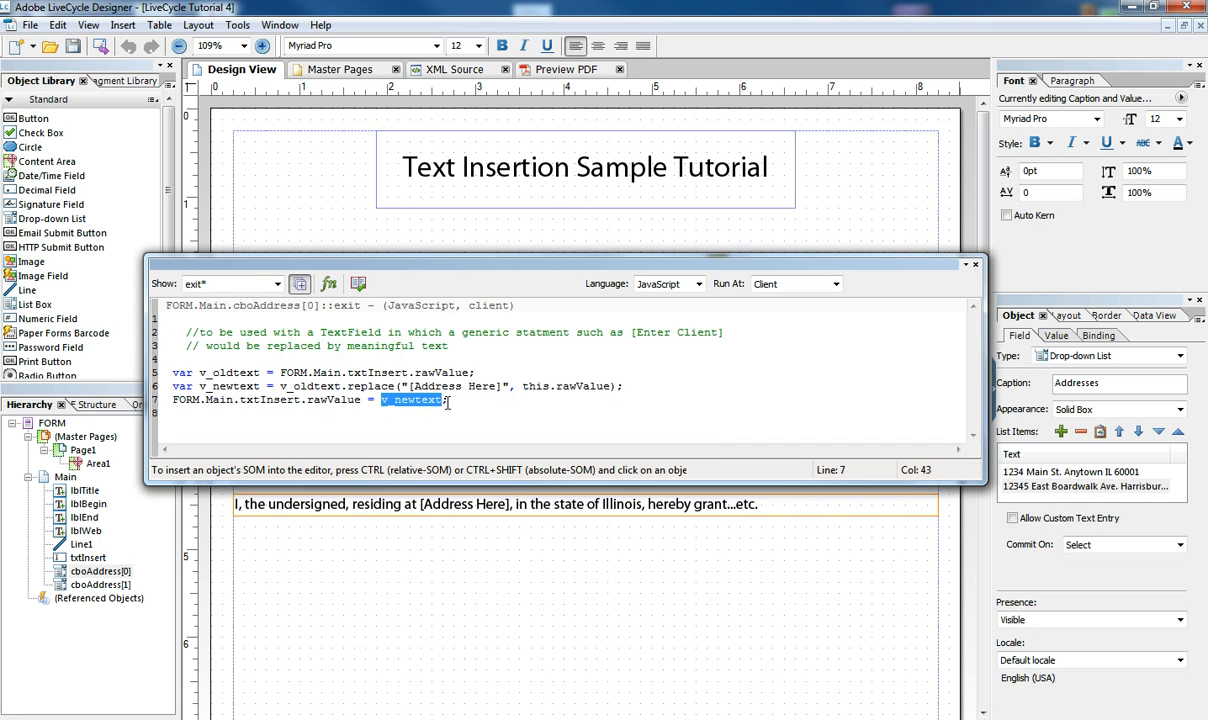
mouse_move(716, 412)
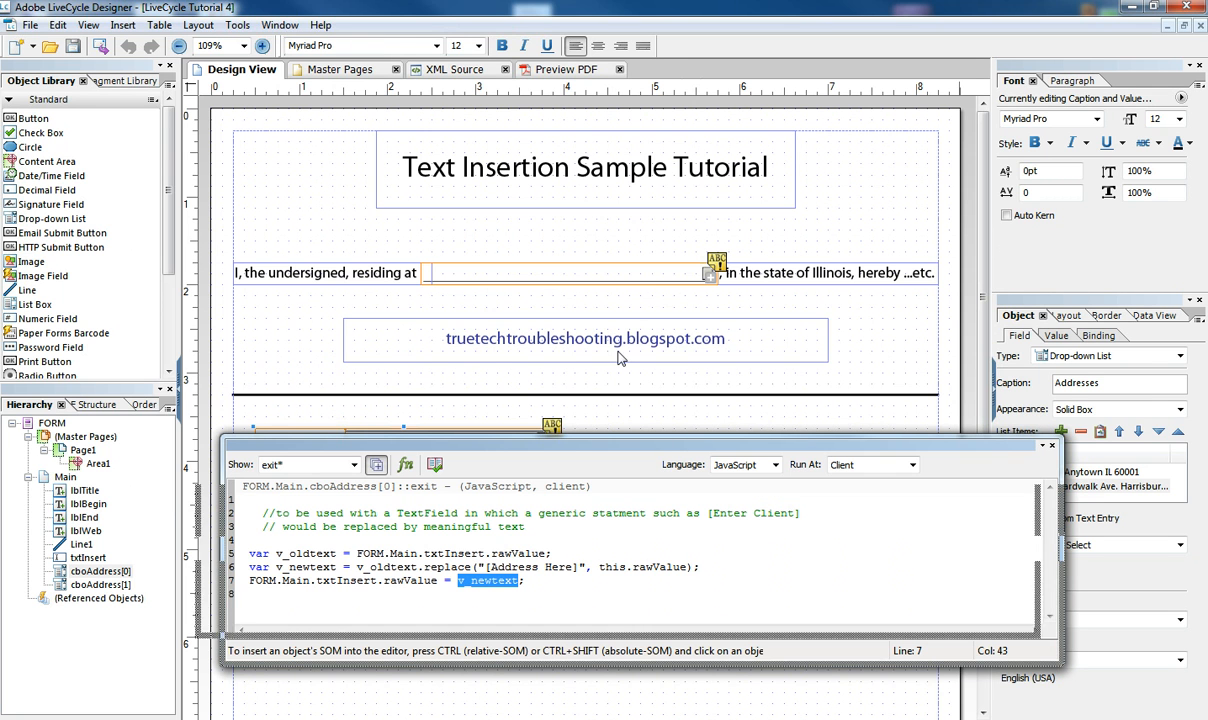
left_click_drag(620, 444, 620, 288)
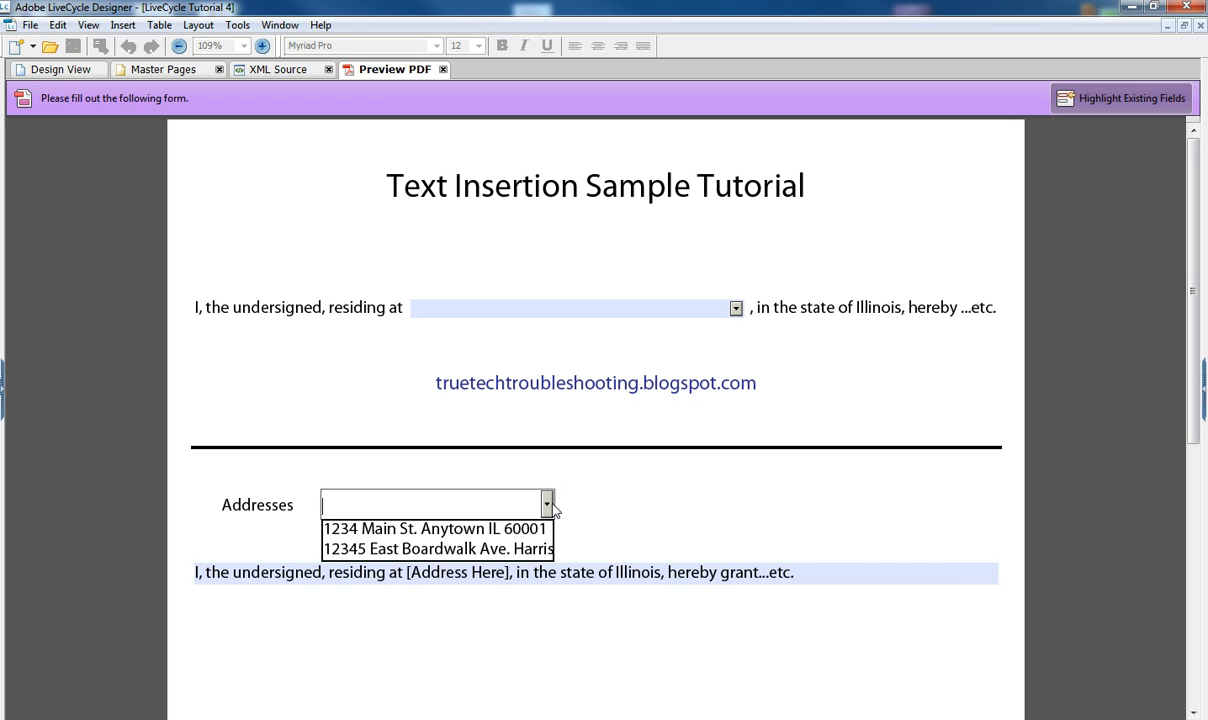
Pick 12345 East Boardwalk Ave. Harrisburg PA 20001 so it fills the lower sentence
left_click(436, 548)
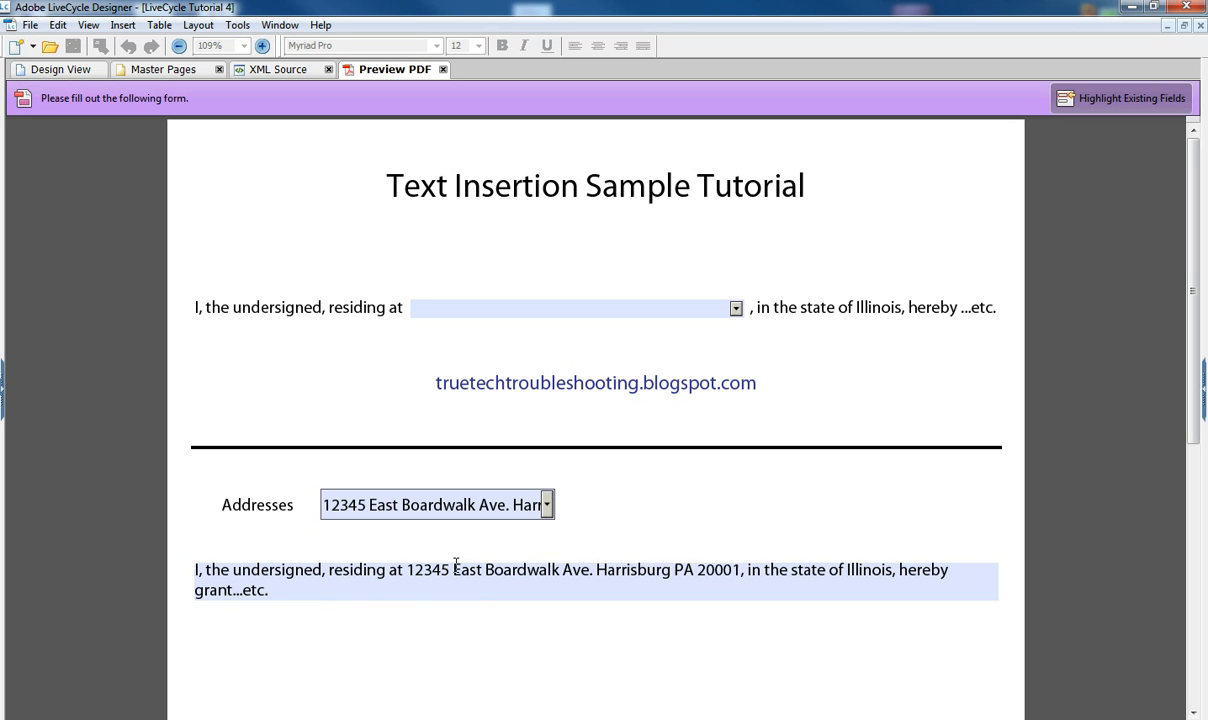
left_click(730, 582)
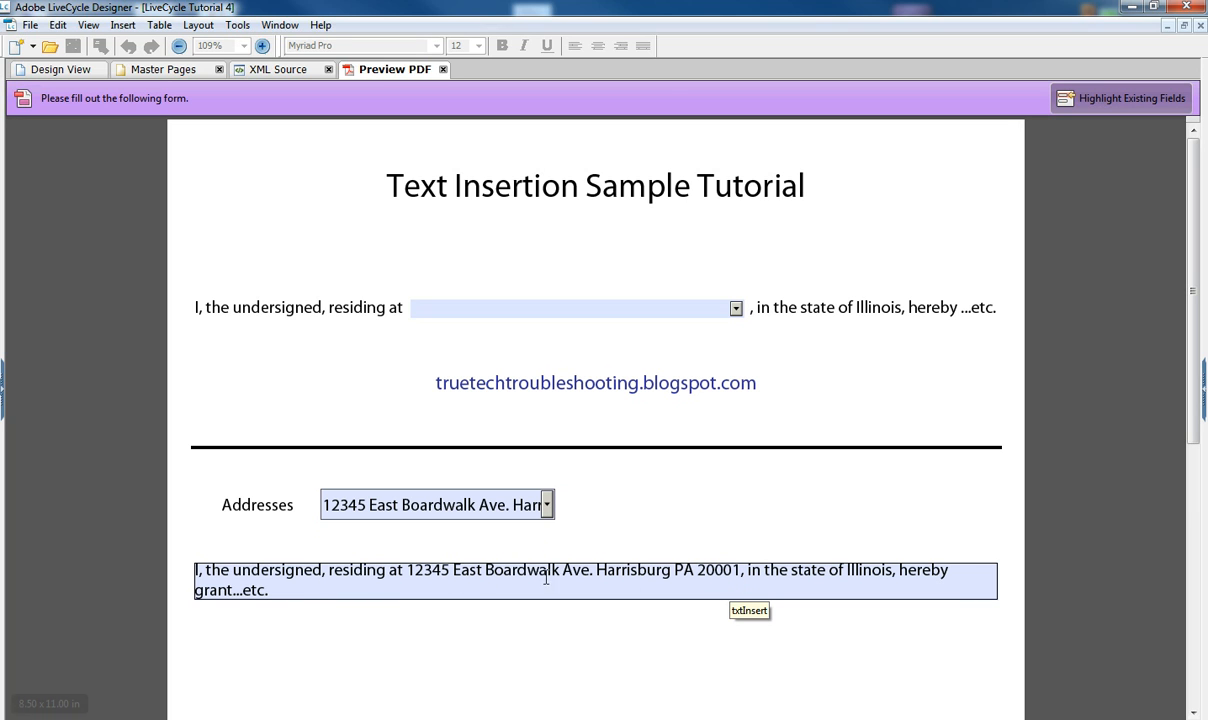
mouse_move(966, 572)
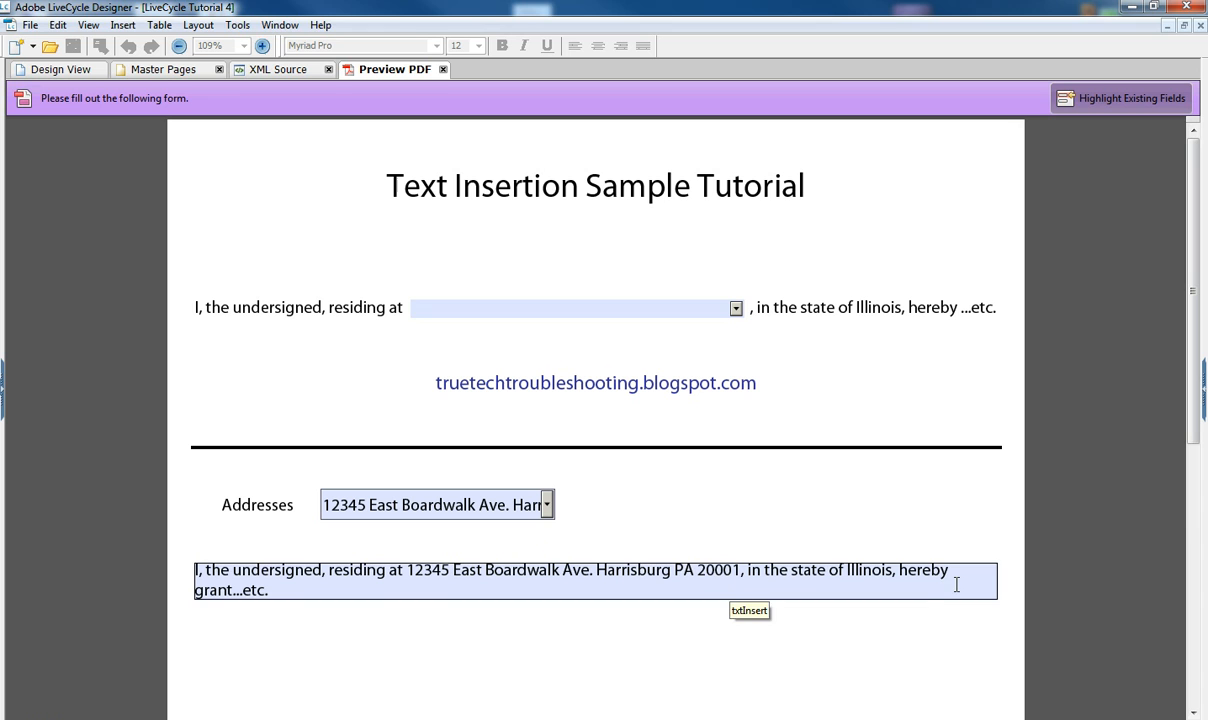
mouse_move(508, 584)
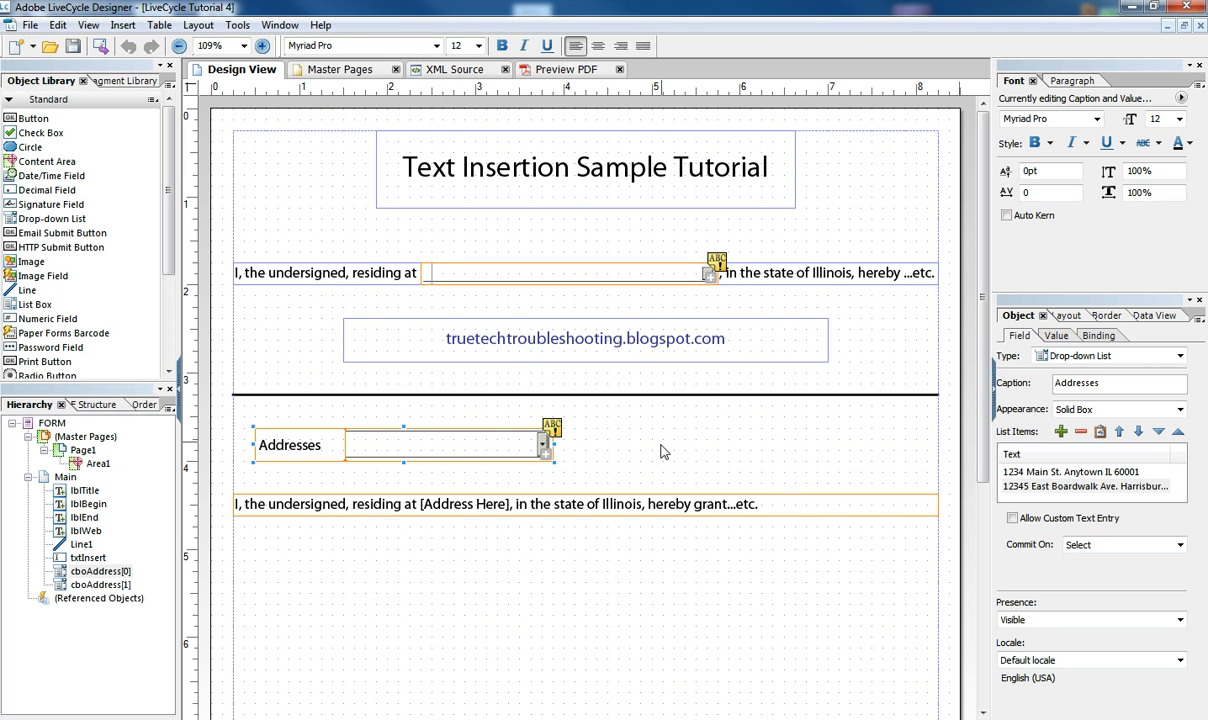
left_click(496, 504)
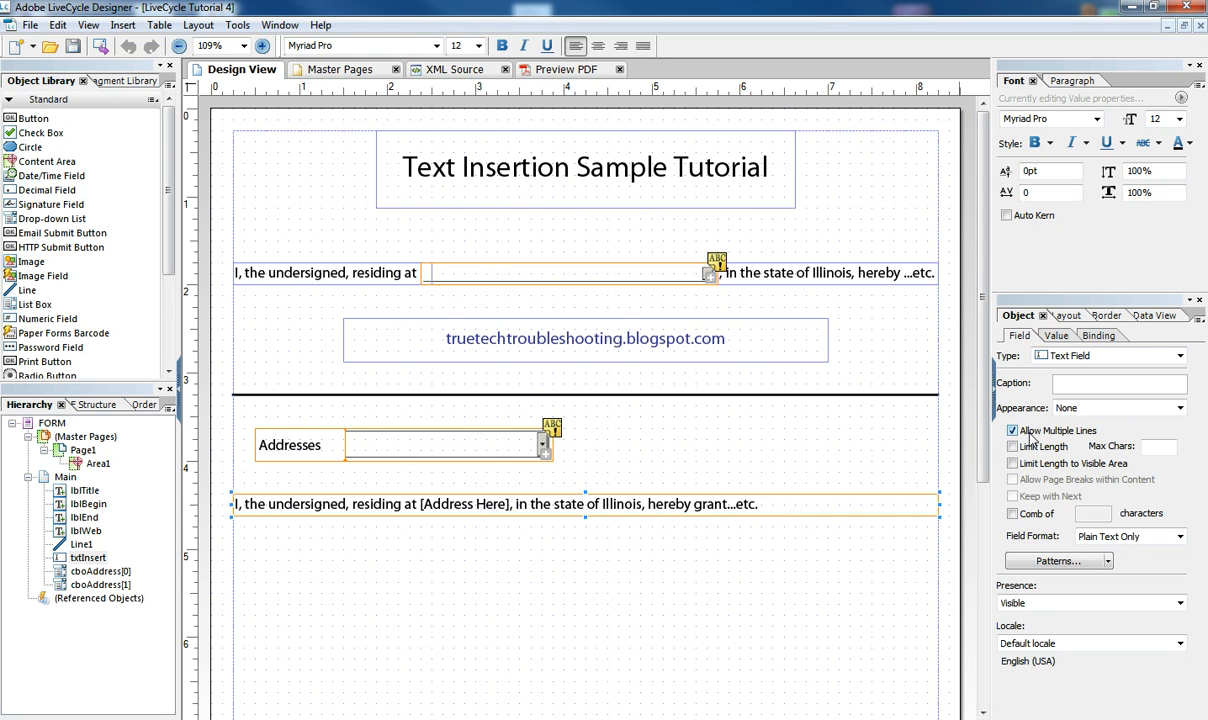
left_click(1056, 316)
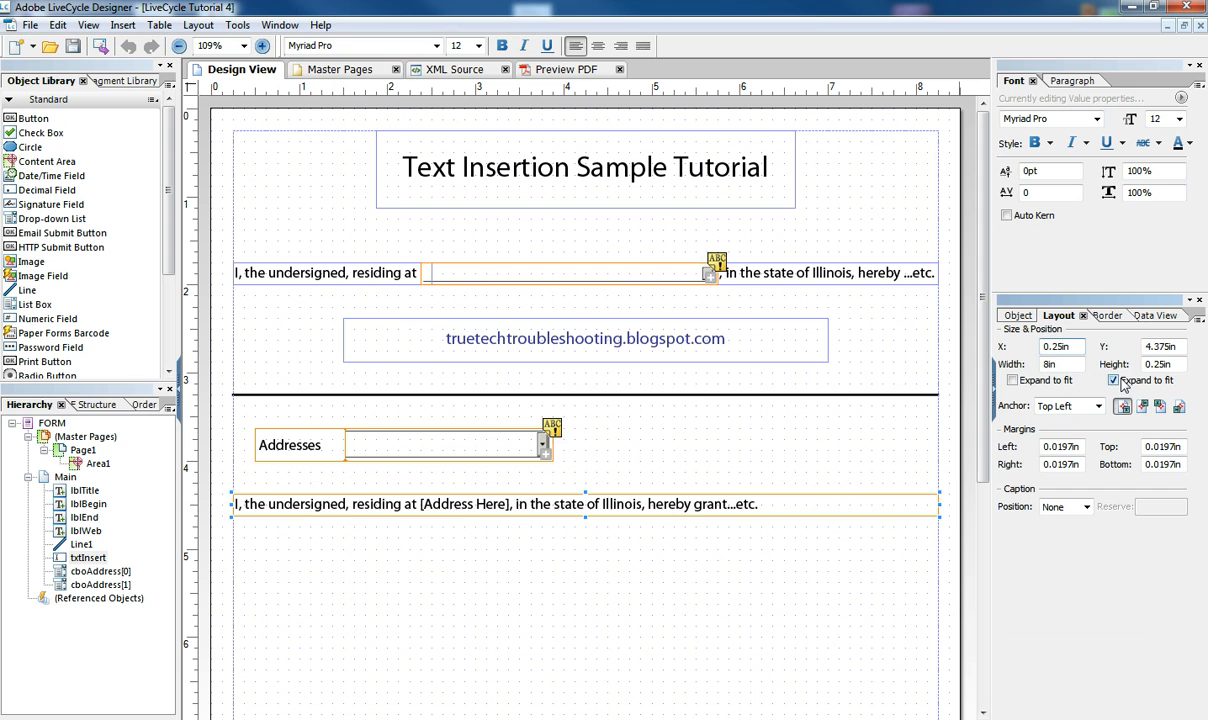
mouse_move(1120, 388)
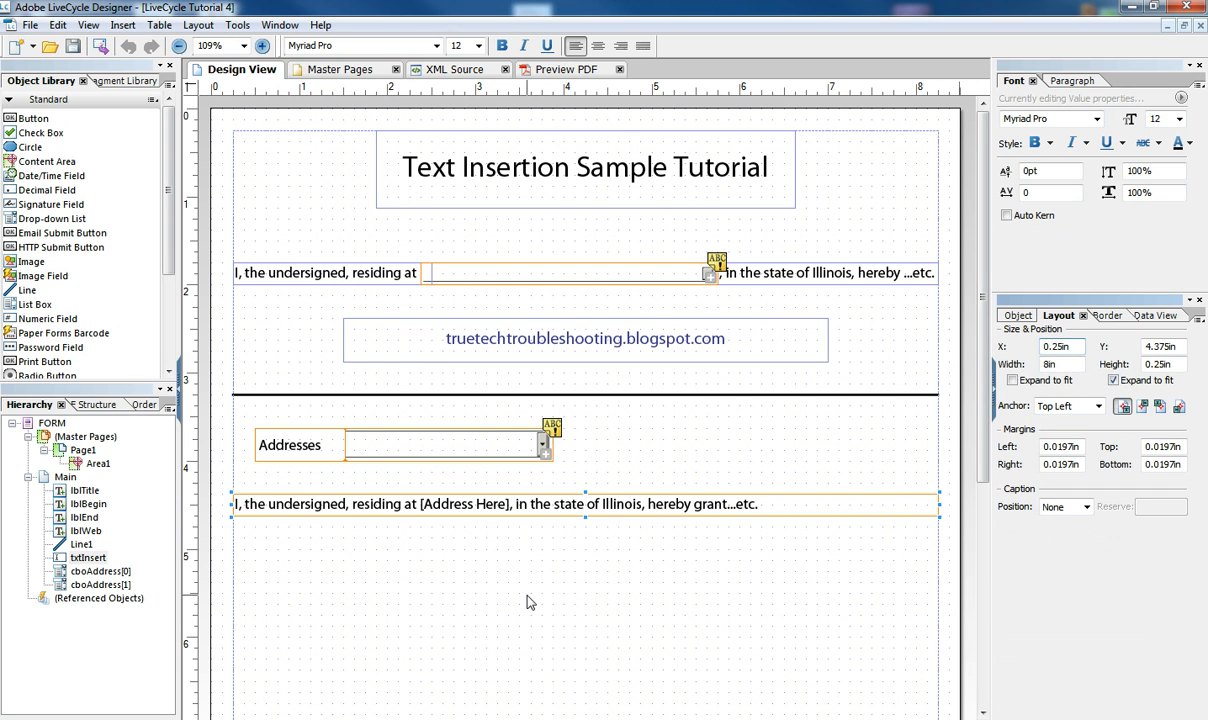
mouse_move(528, 586)
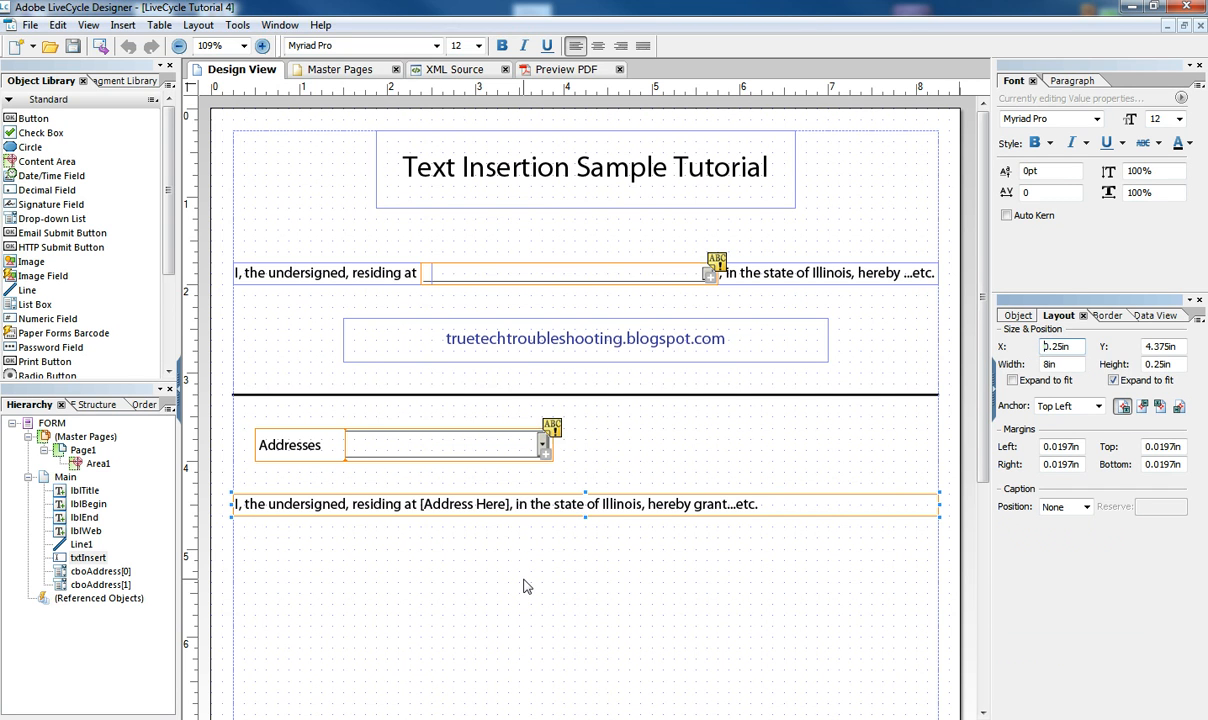
mouse_move(500, 584)
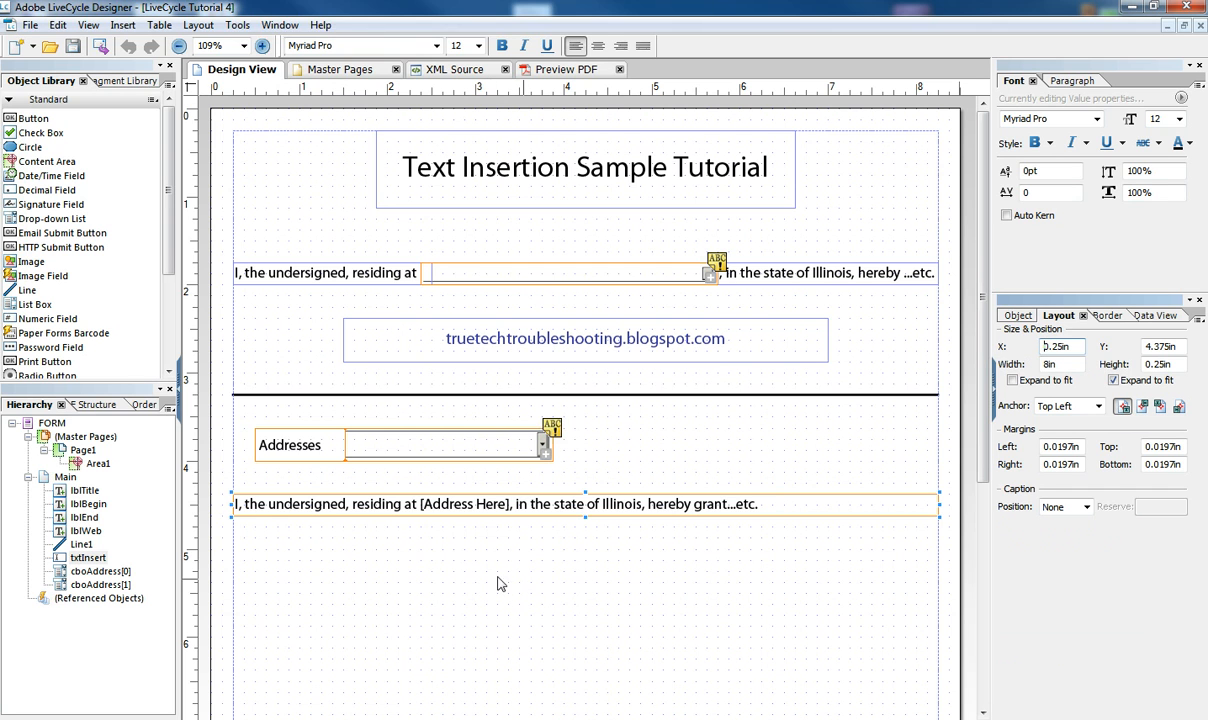
mouse_move(450, 278)
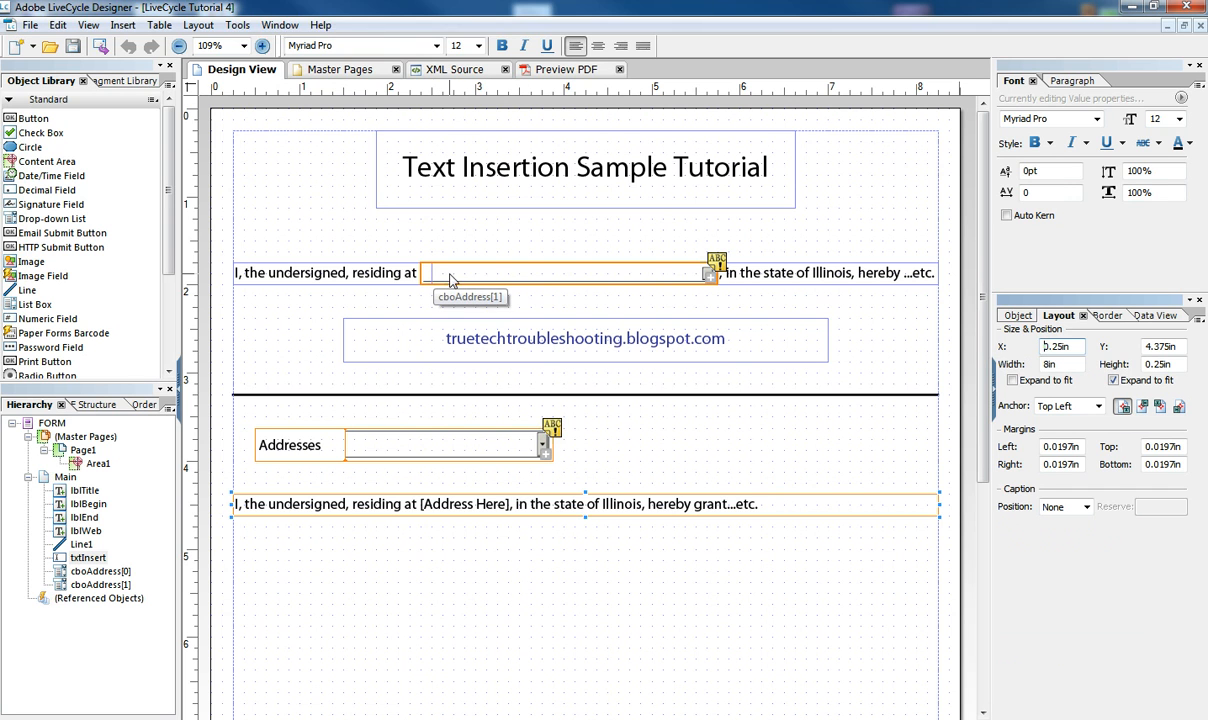
mouse_move(550, 278)
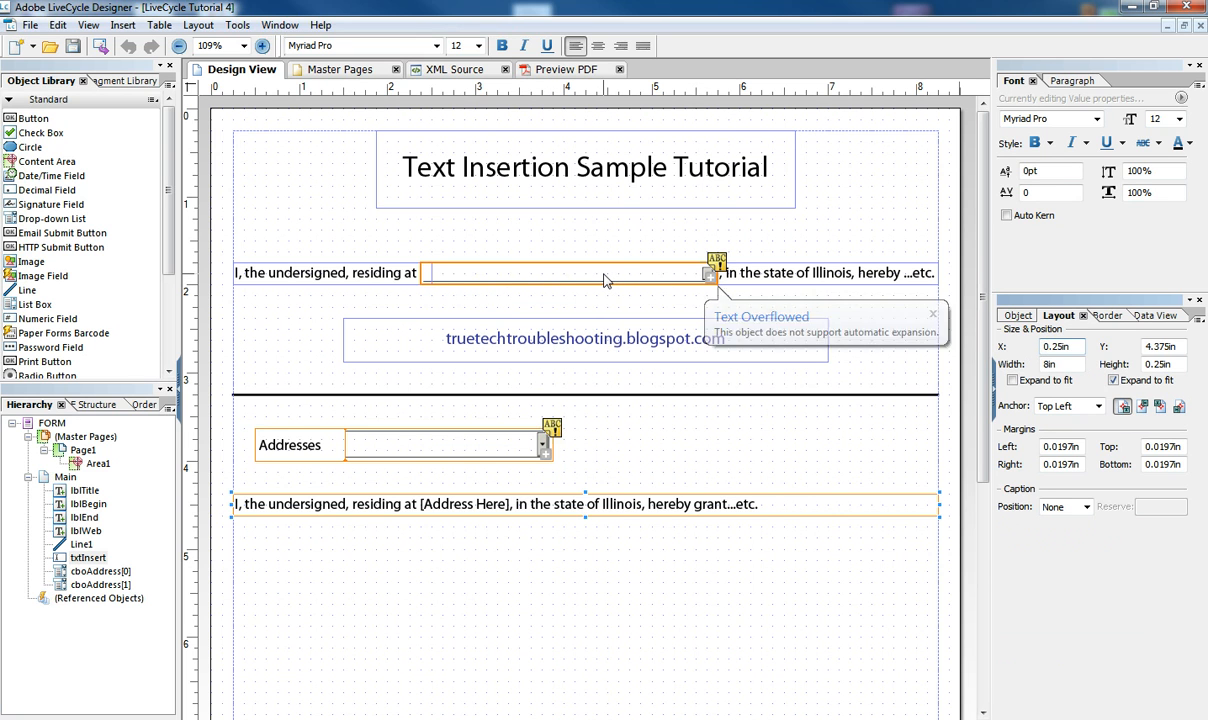
left_click(484, 504)
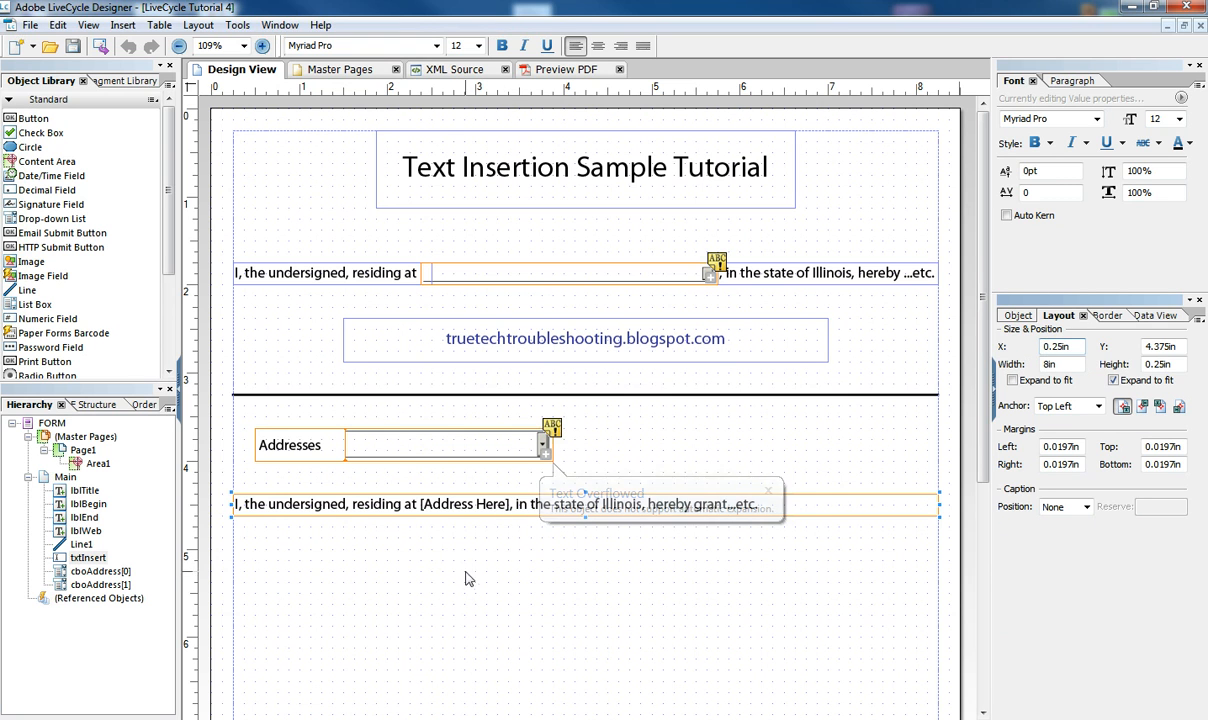
mouse_move(464, 572)
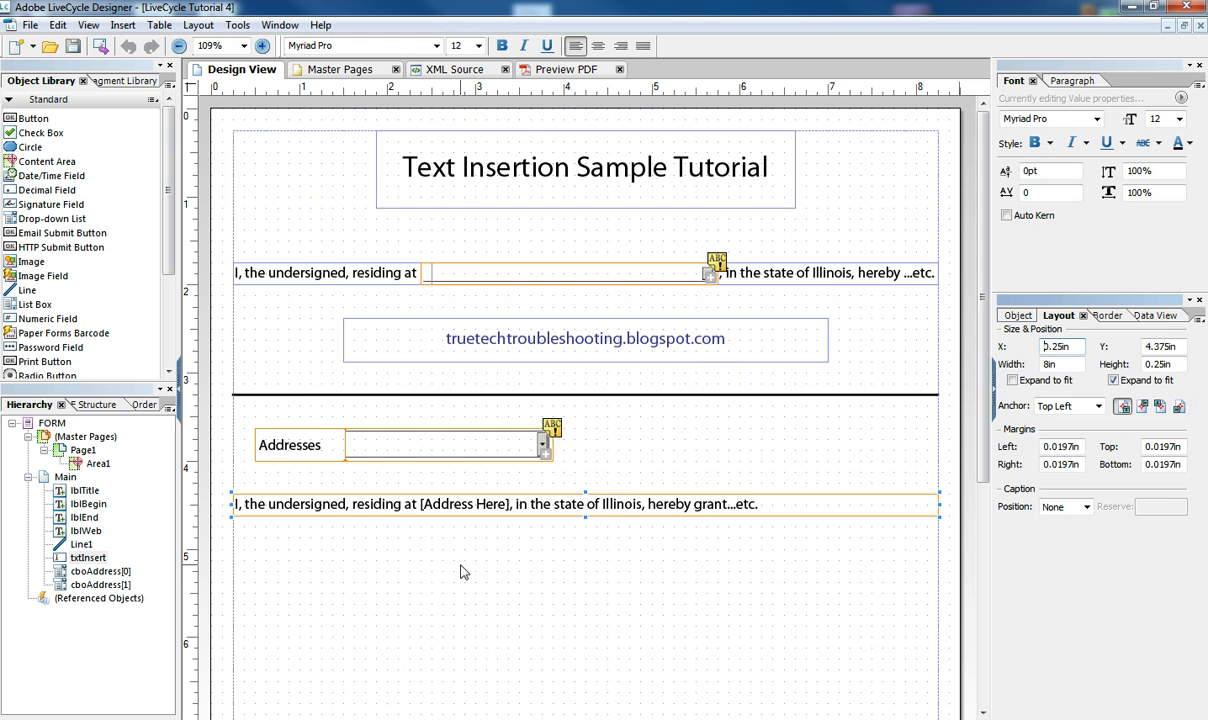
left_click(450, 444)
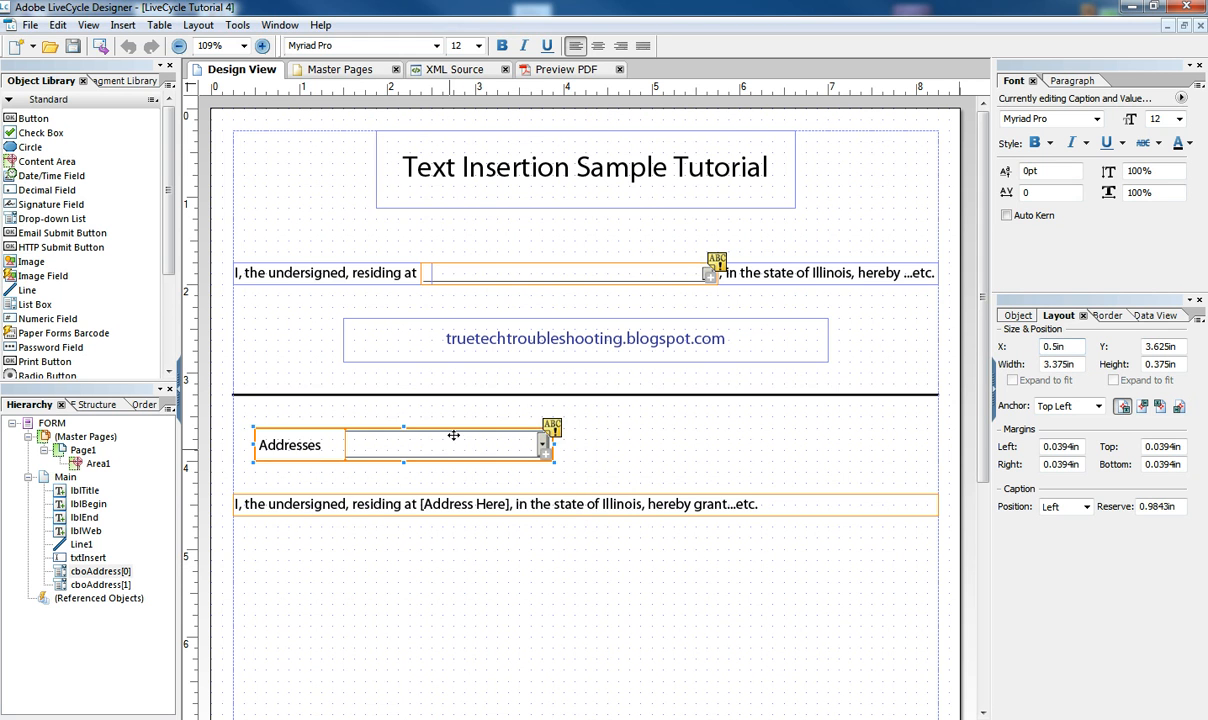
left_click(280, 24)
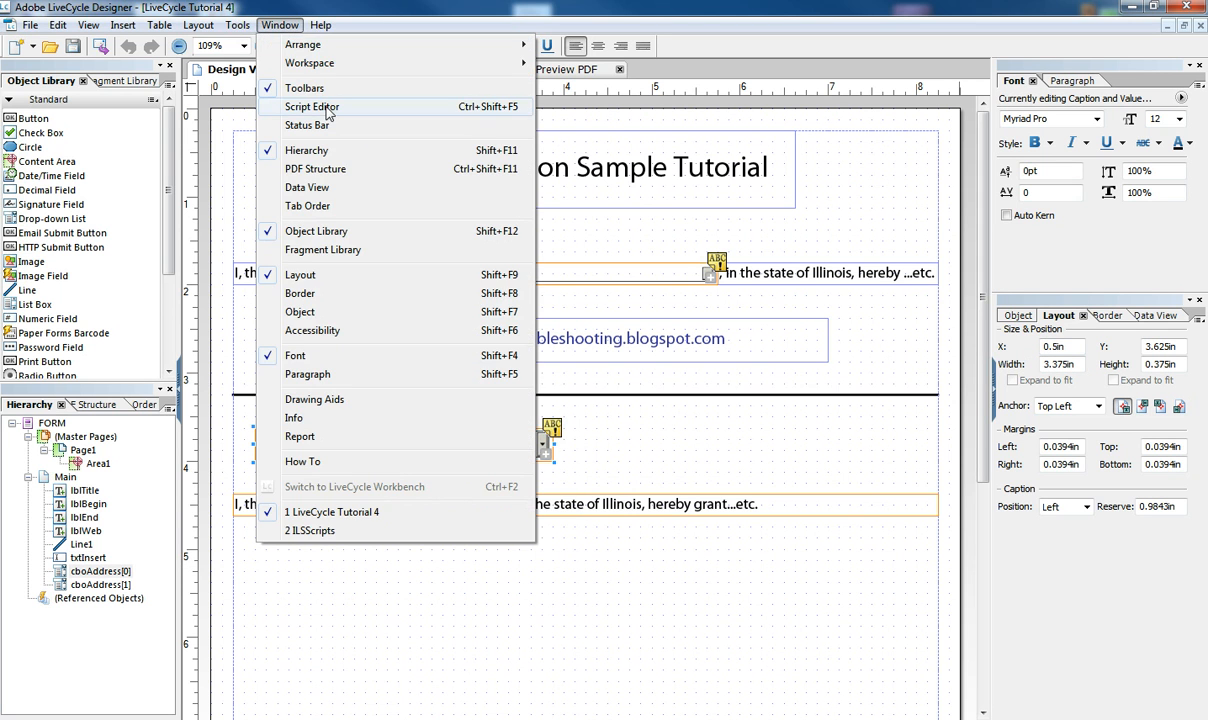
left_click(312, 106)
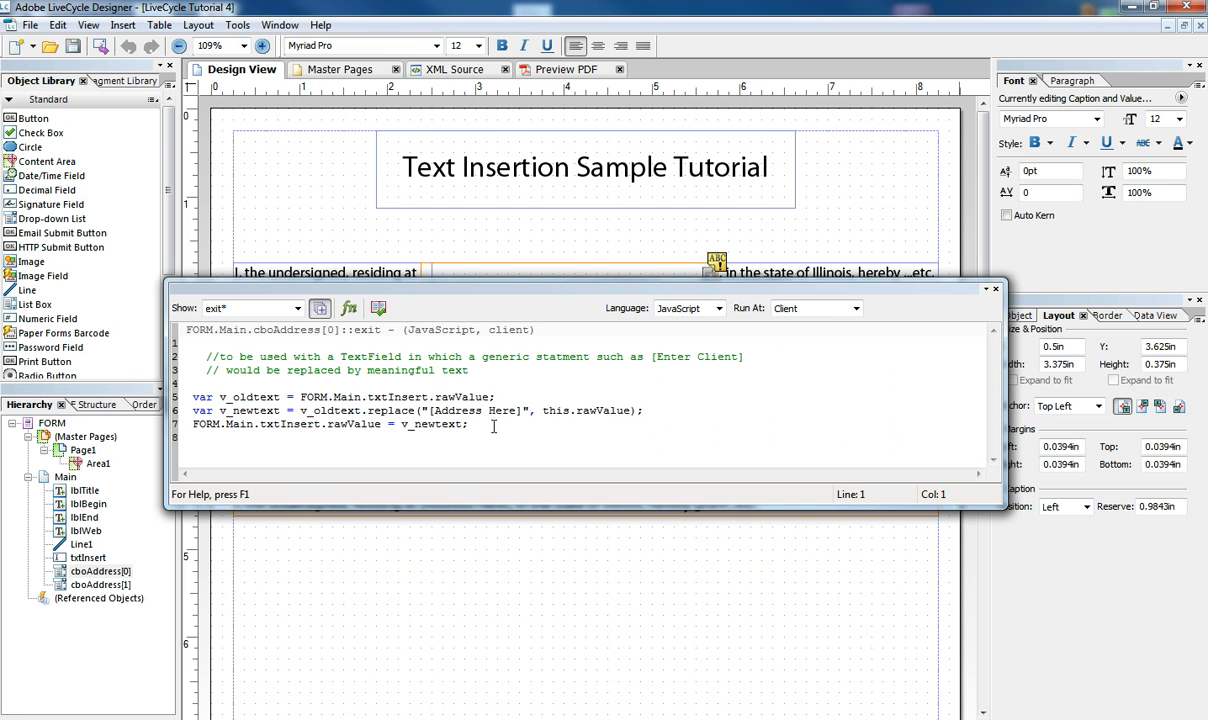
left_click_drag(194, 396, 468, 424)
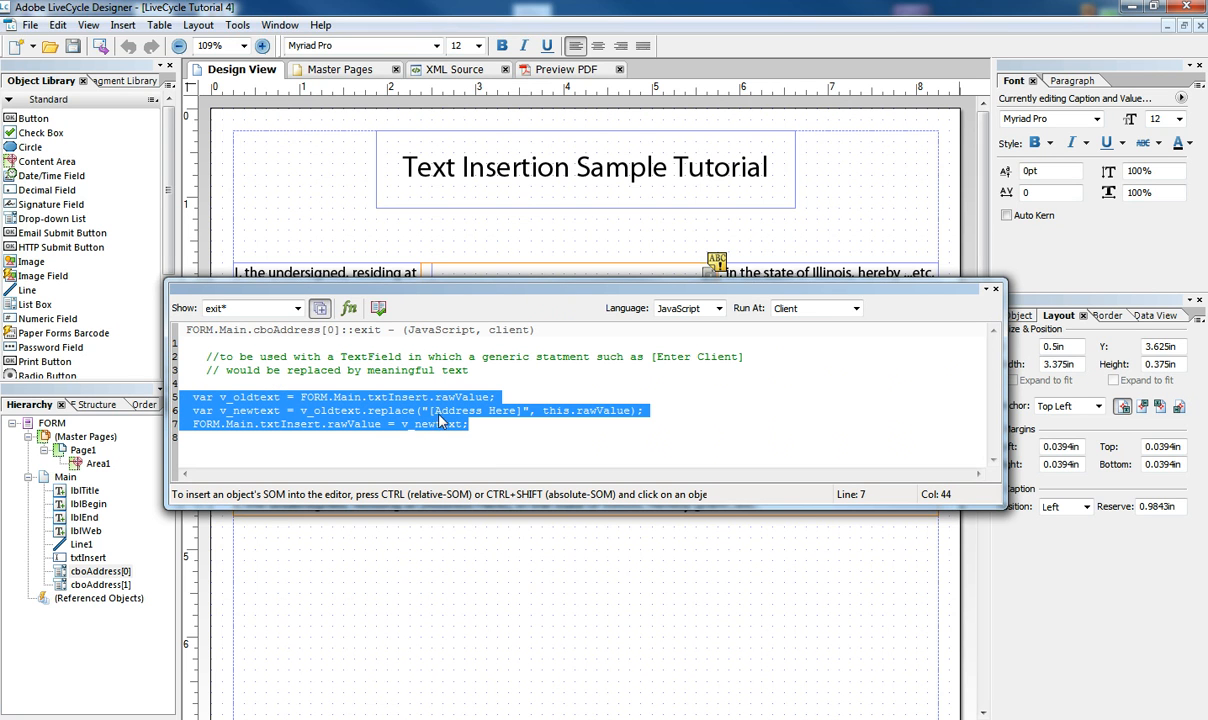
mouse_move(512, 452)
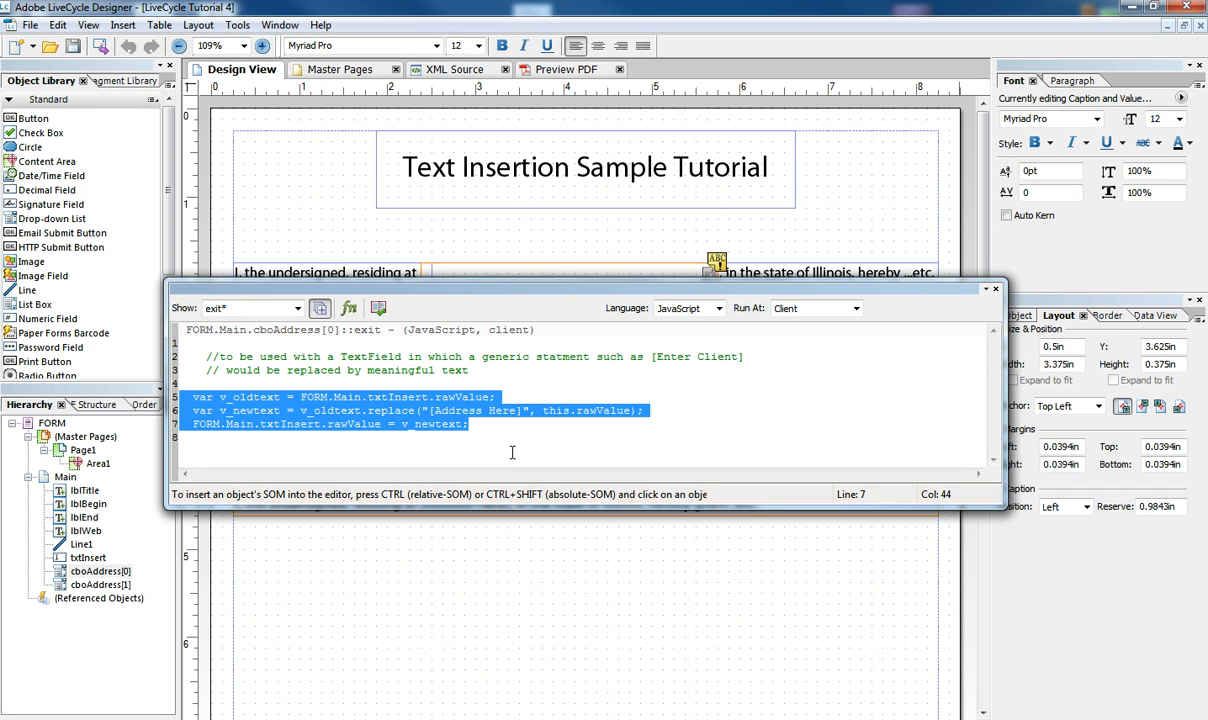
left_click(564, 388)
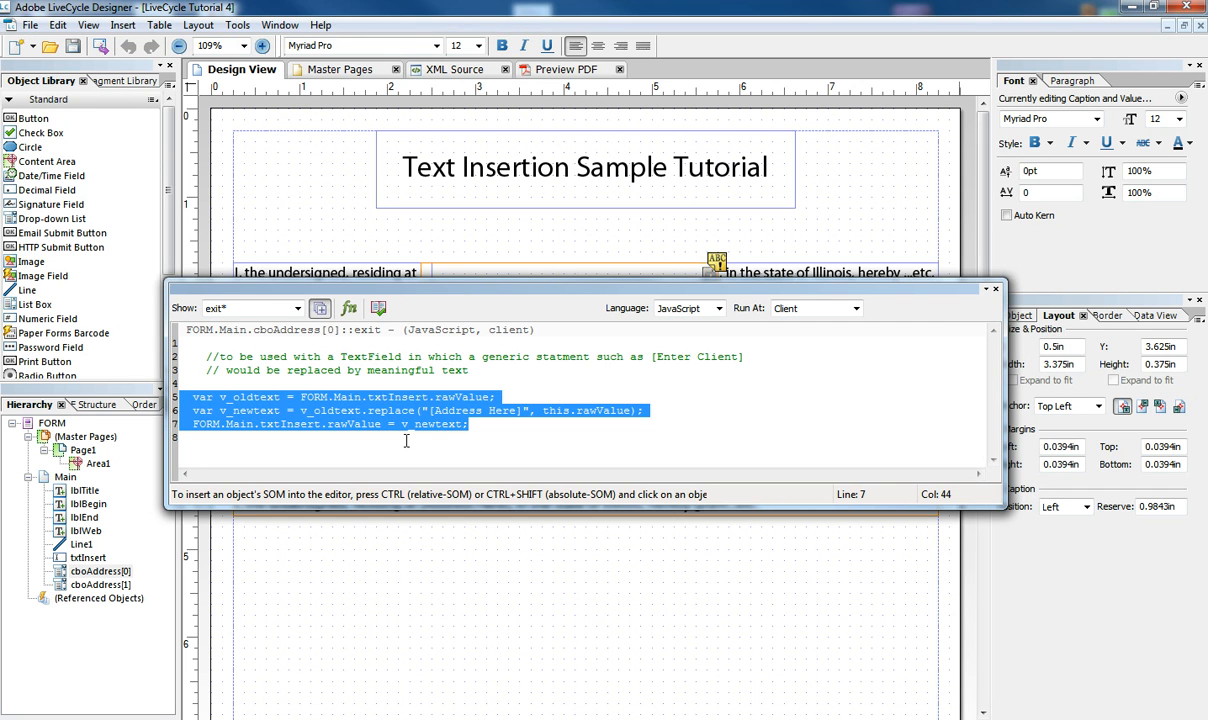
mouse_move(408, 430)
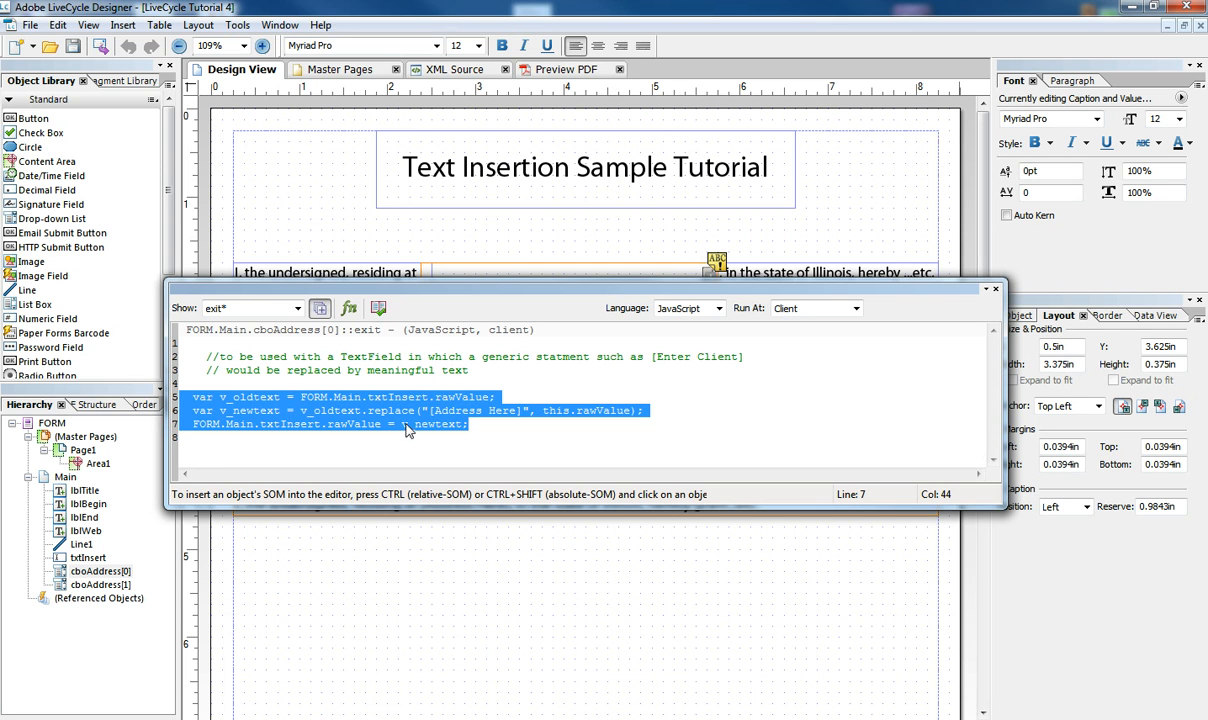
mouse_move(408, 428)
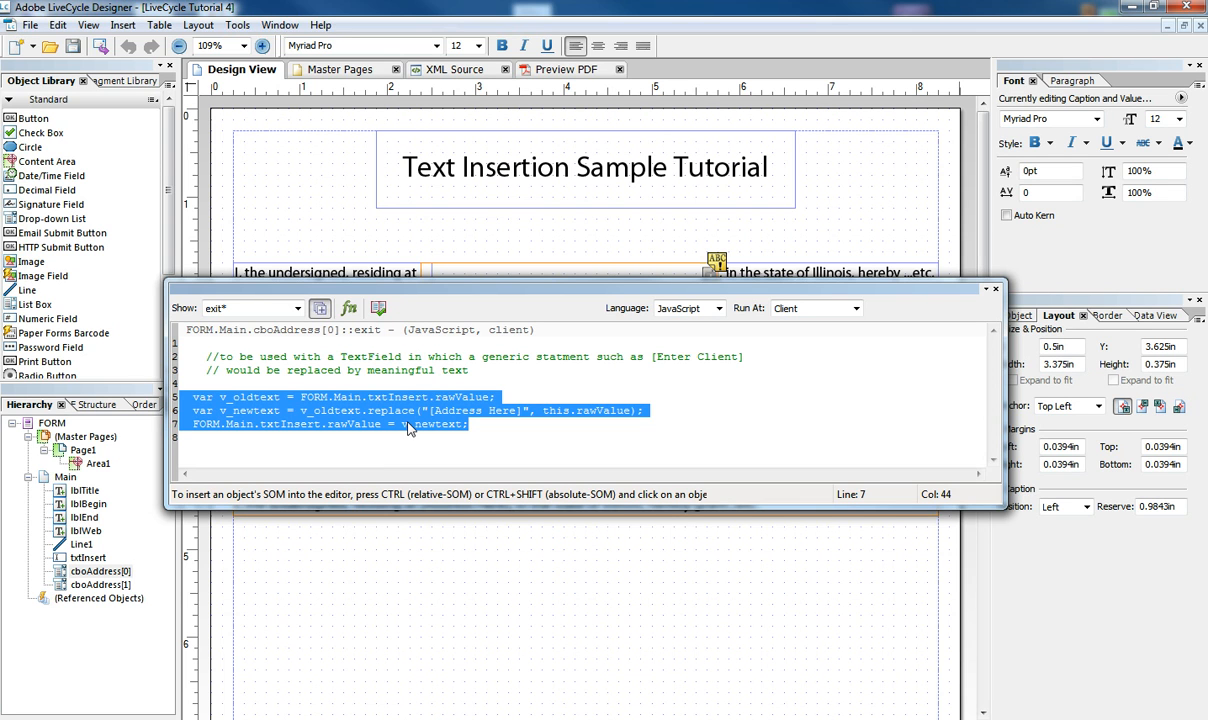
mouse_move(388, 398)
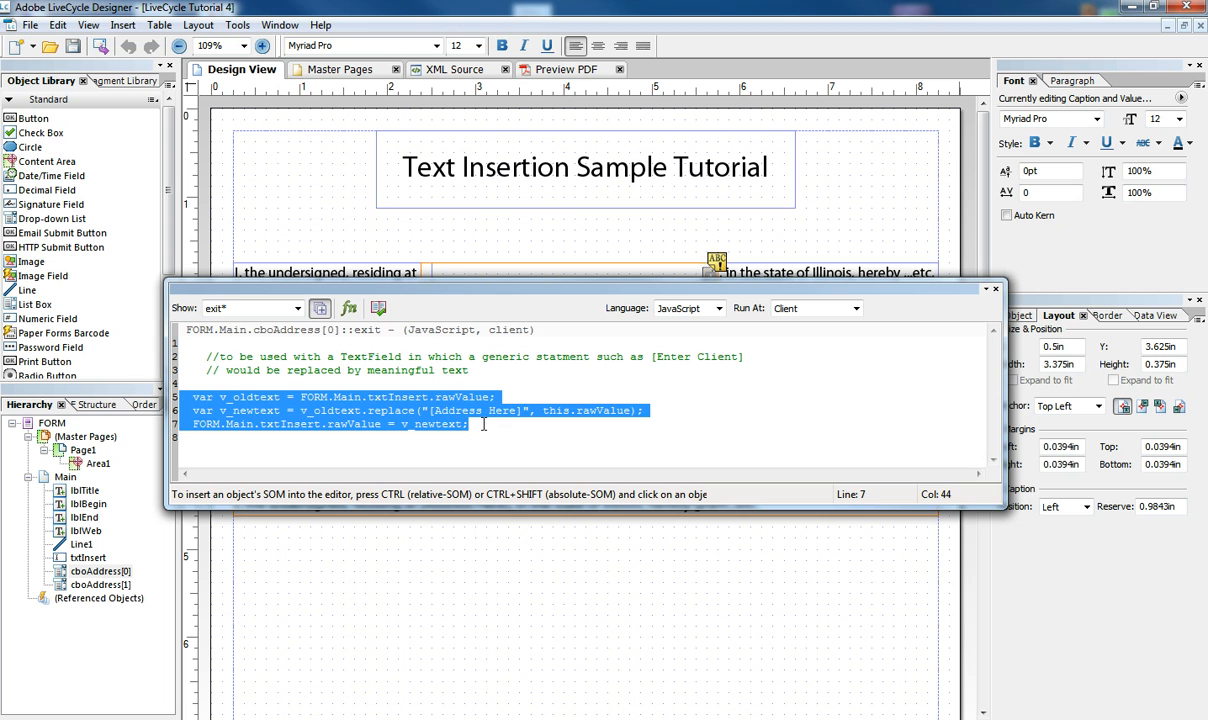
mouse_move(536, 434)
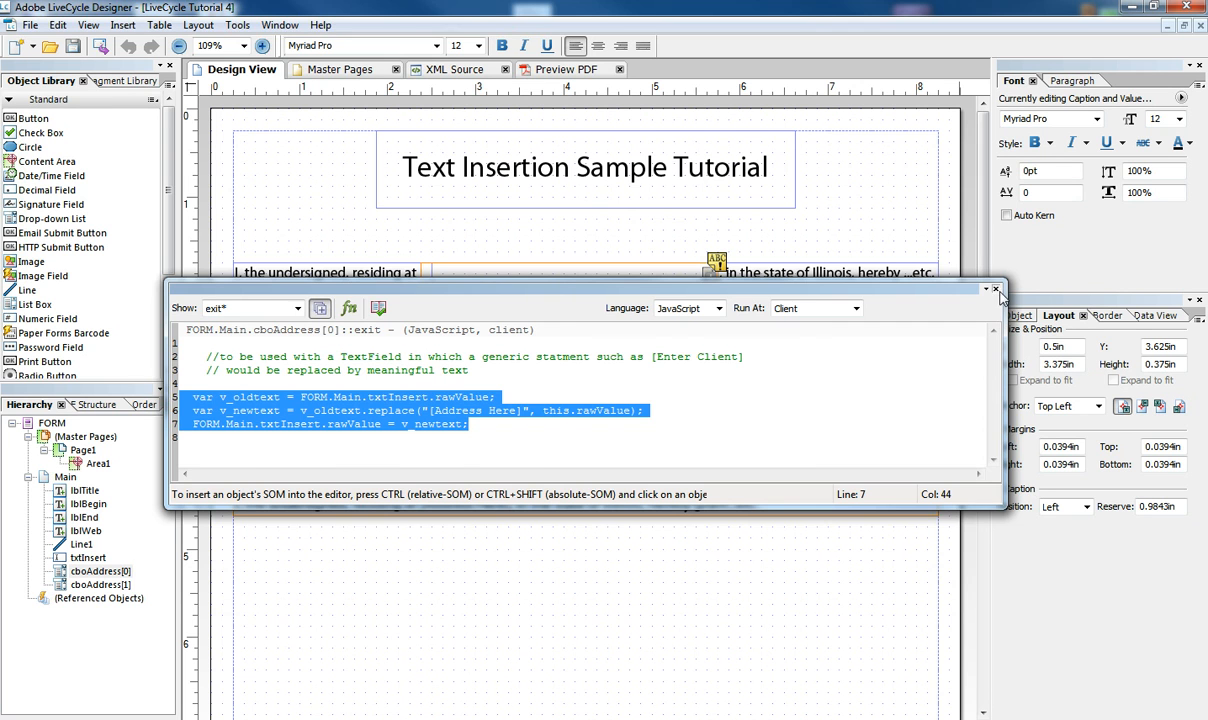
left_click(996, 288)
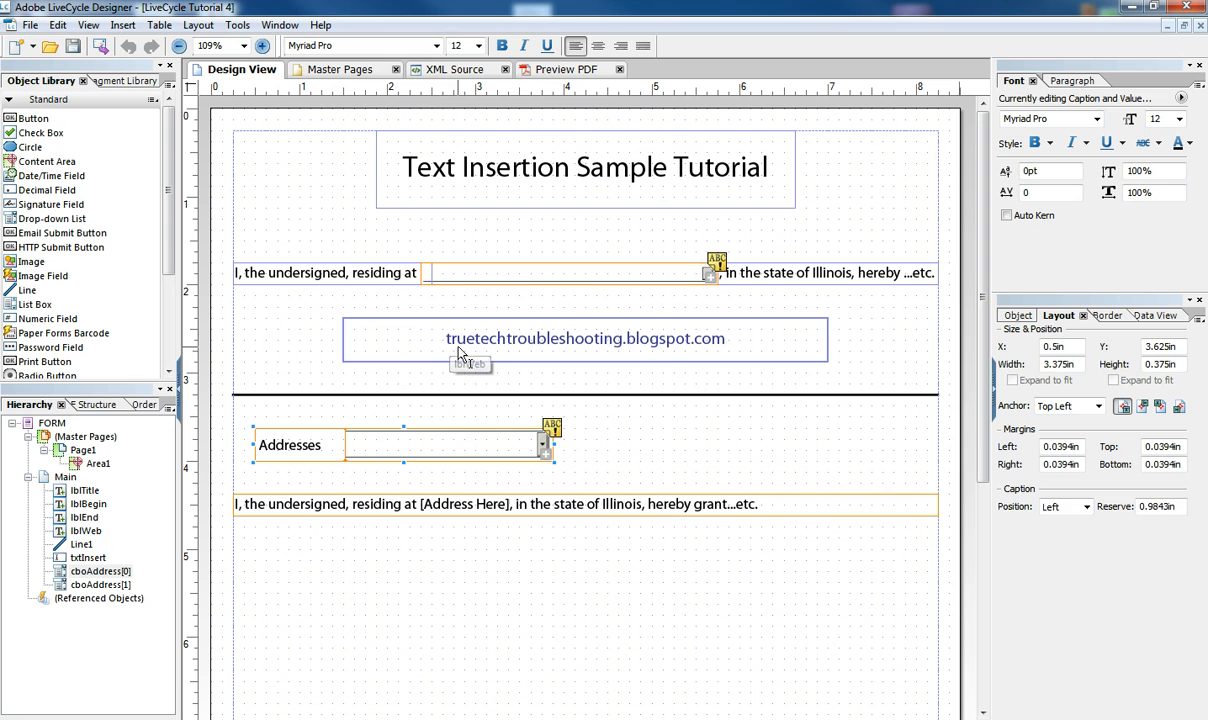
left_click(584, 338)
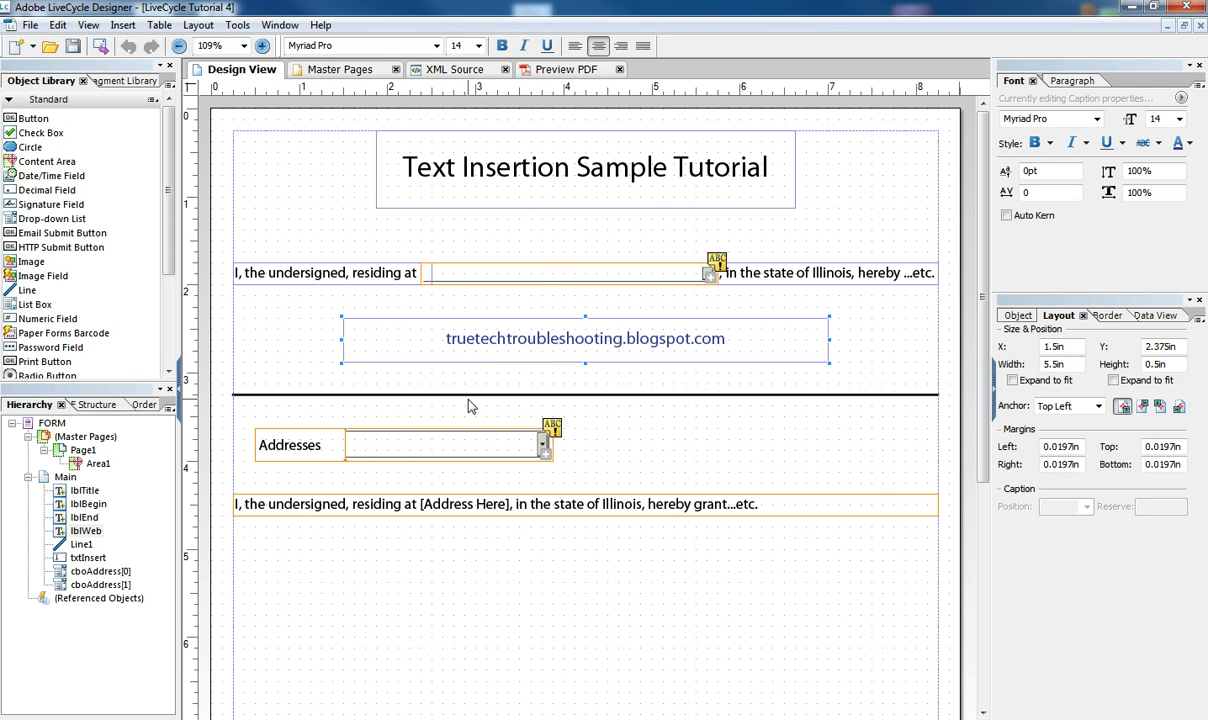